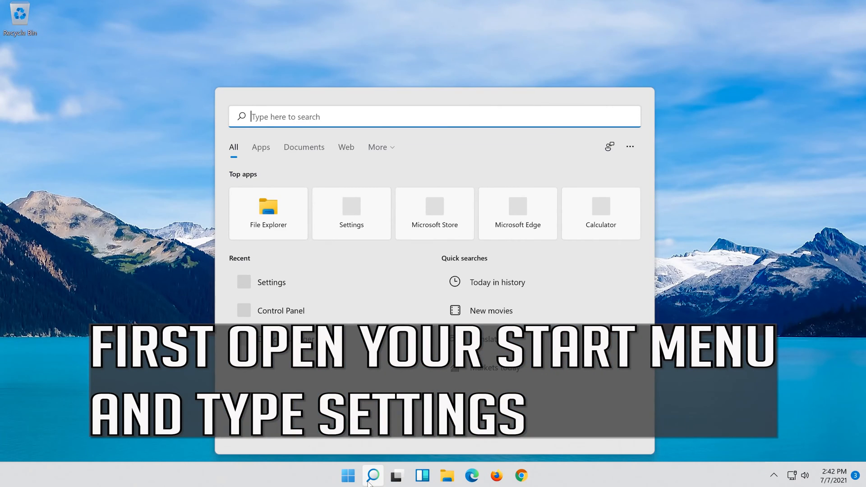
# Type 'settigs' into Start search to bring up the Settings app.
pyautogui.write('settigs')
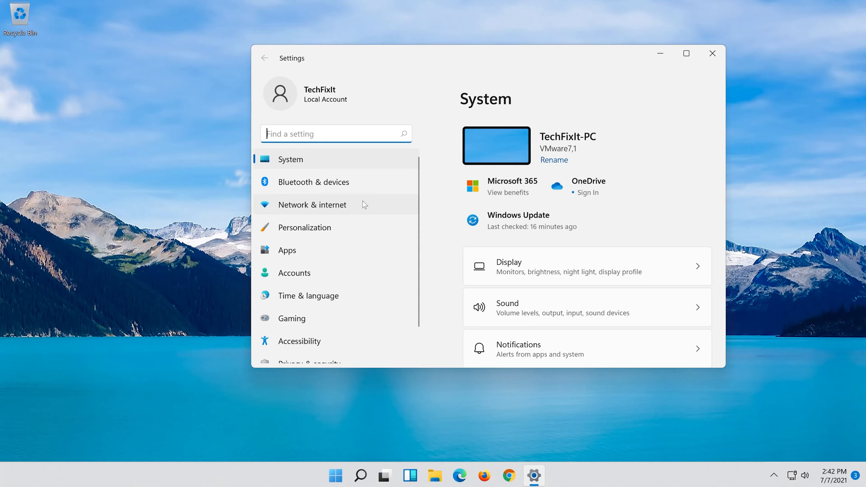
# Go to Network & internet and open the Proxy page.
pyautogui.click(312, 204)
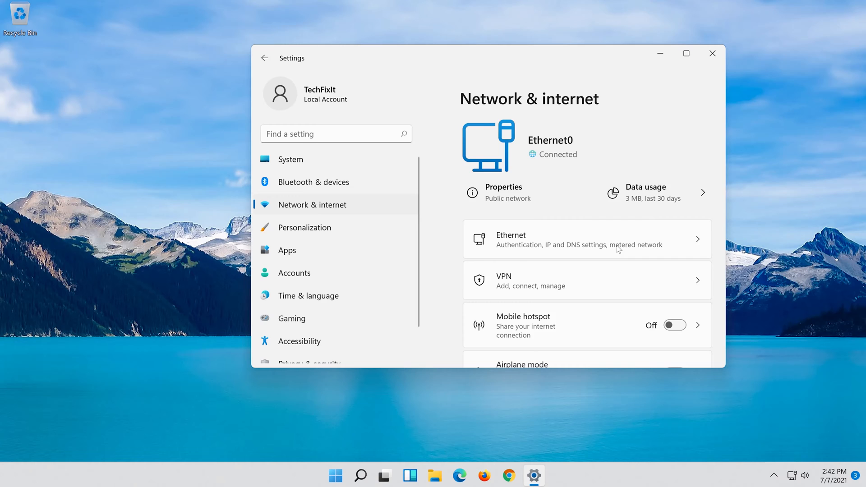
pyautogui.scroll(-3)
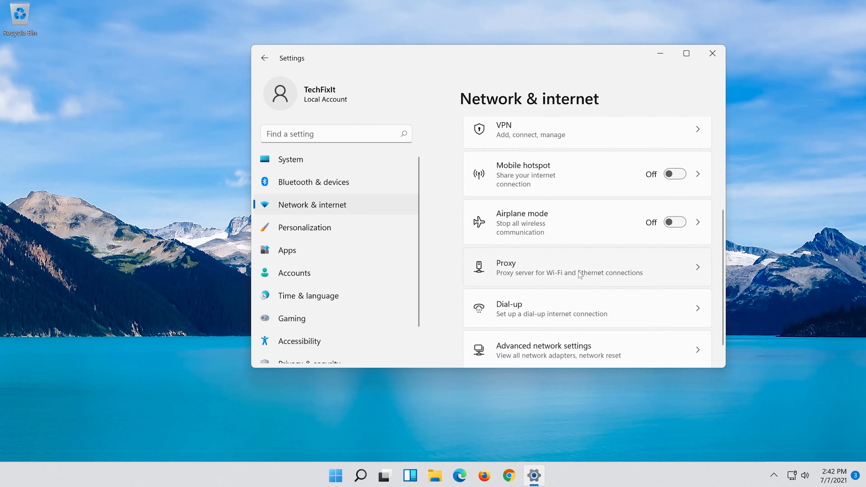
pyautogui.click(585, 268)
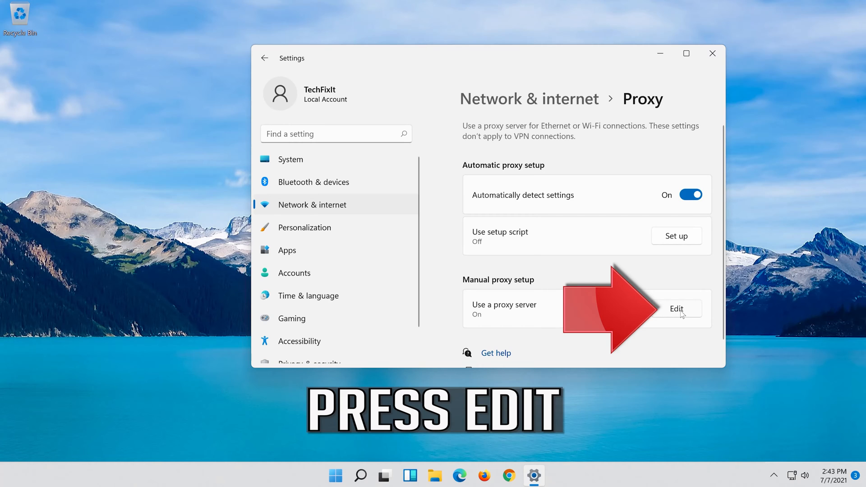
# Switch off and save the manual proxy server, then close Settings.
pyautogui.click(676, 308)
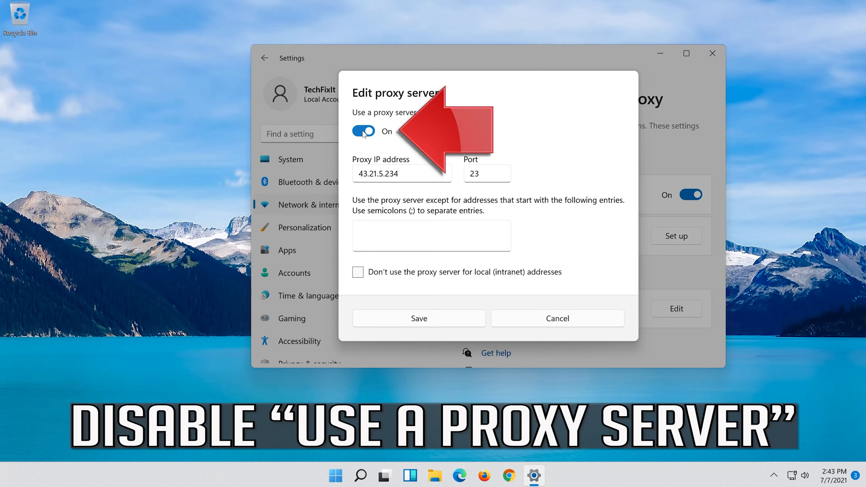
pyautogui.click(363, 131)
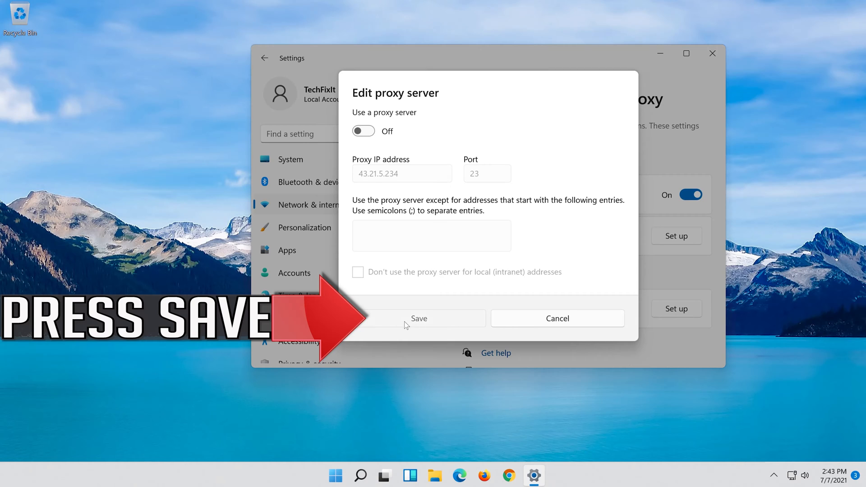
pyautogui.click(418, 318)
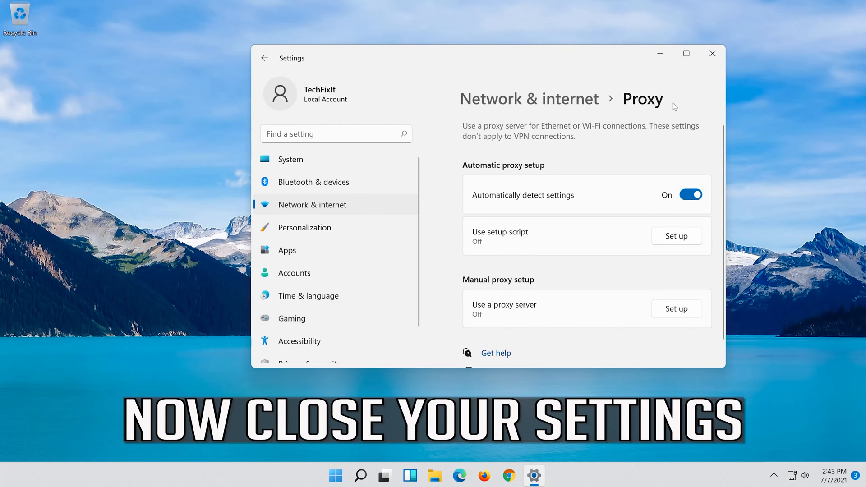
pyautogui.click(712, 53)
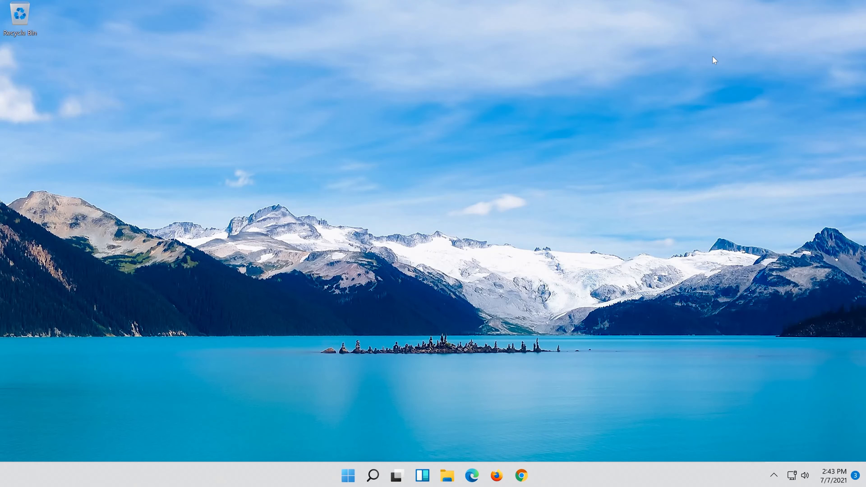
# Search the taskbar for 'device manager'.
pyautogui.click(372, 475)
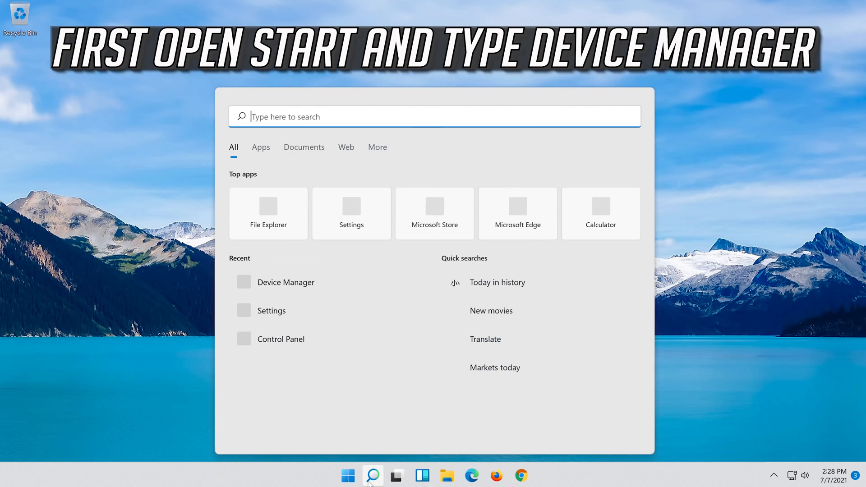
pyautogui.write('devic')
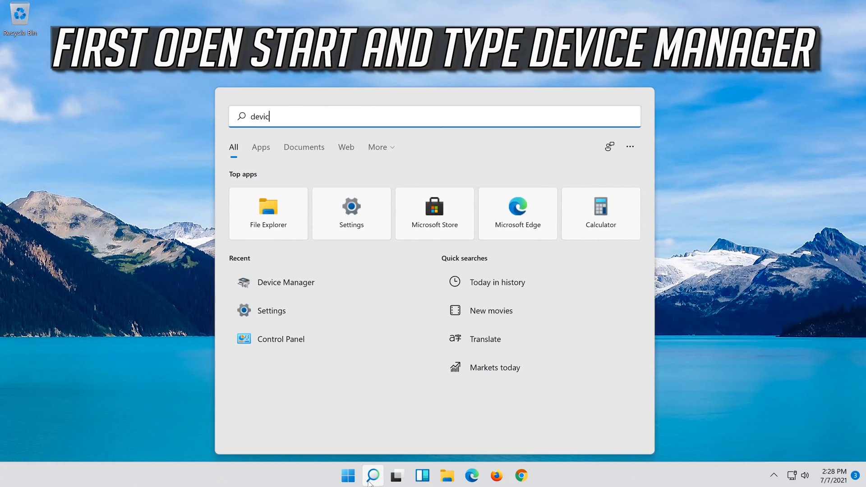
pyautogui.write('e manager')
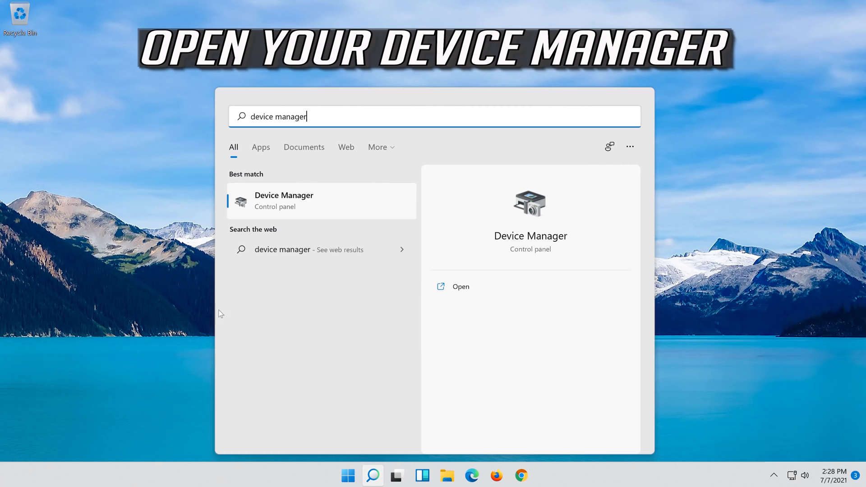
pyautogui.moveTo(307, 209)
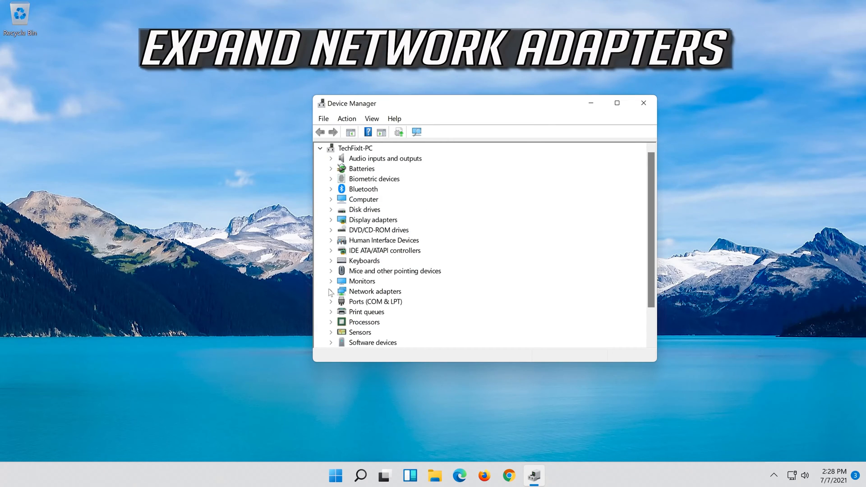
# Expand Network adapters and open the Intel(R) 82574L Gigabit Network Connection's properties.
pyautogui.click(331, 291)
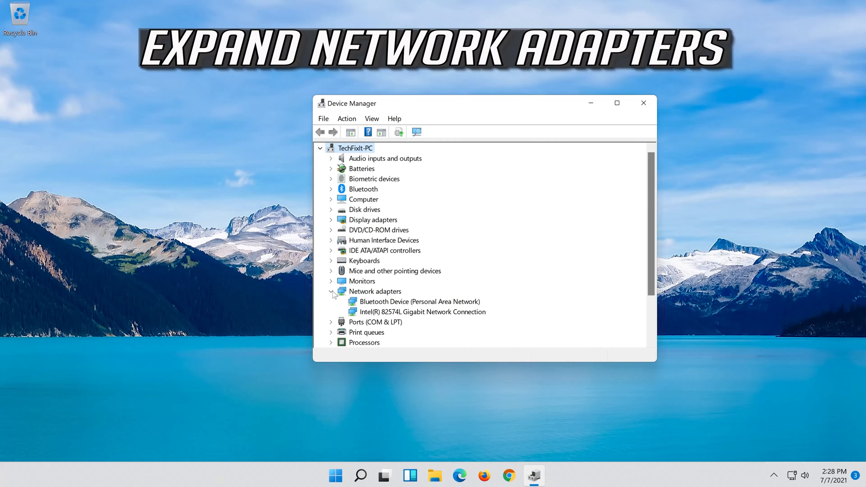
pyautogui.click(423, 312)
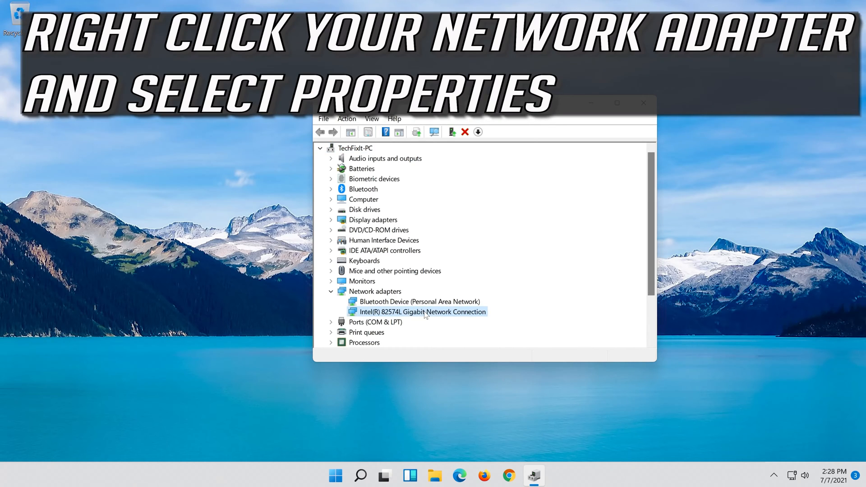
pyautogui.rightClick(421, 312)
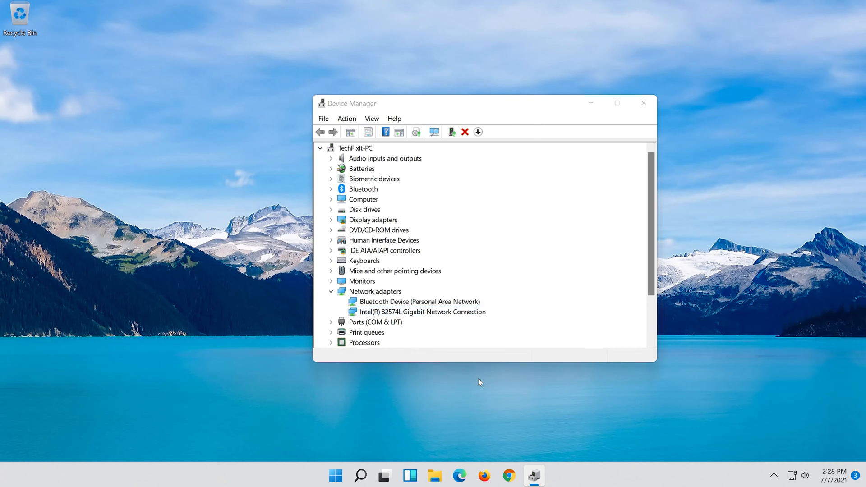
pyautogui.doubleClick(422, 312)
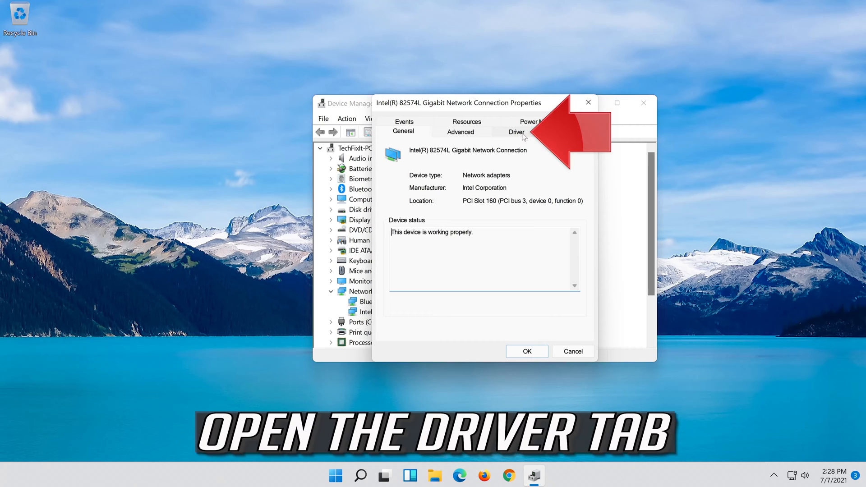
# Uninstall the Intel Gigabit adapter from its Driver tab and confirm.
pyautogui.click(516, 131)
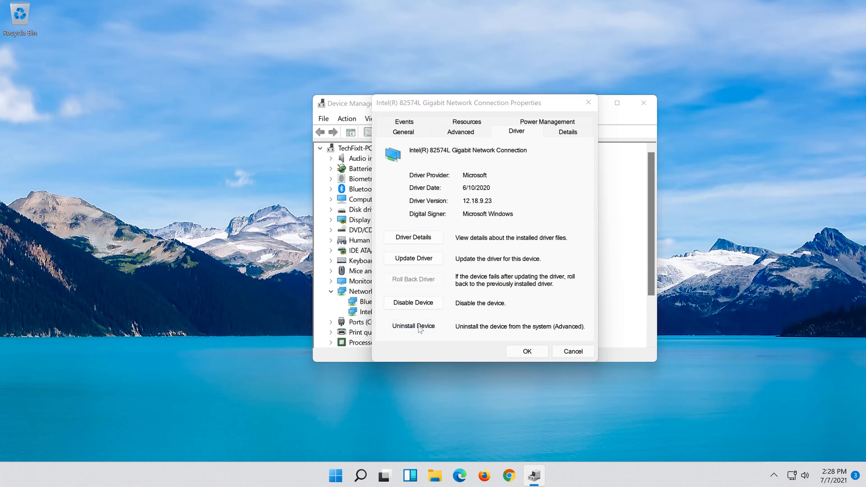
pyautogui.click(413, 325)
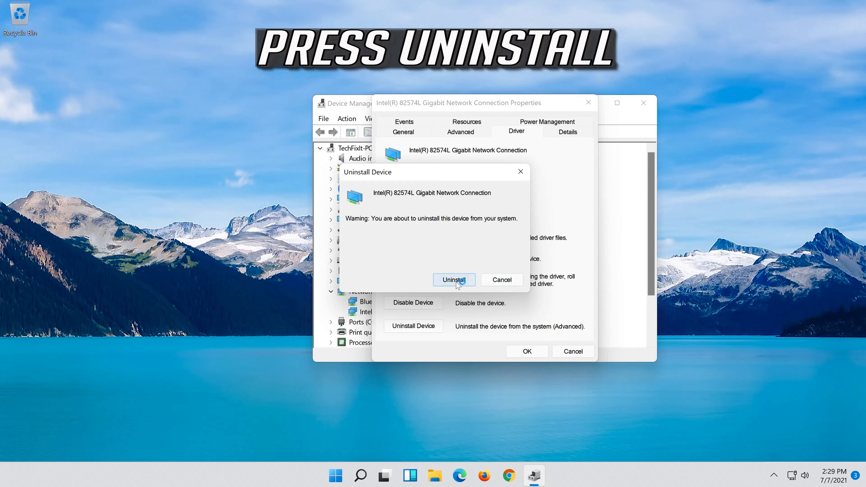
pyautogui.click(452, 280)
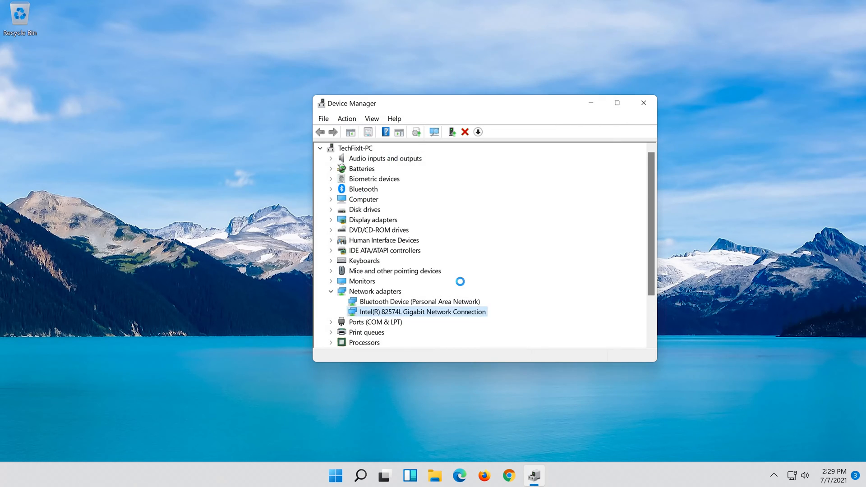
# Re-expand the device tree, then close Device Manager.
pyautogui.click(320, 148)
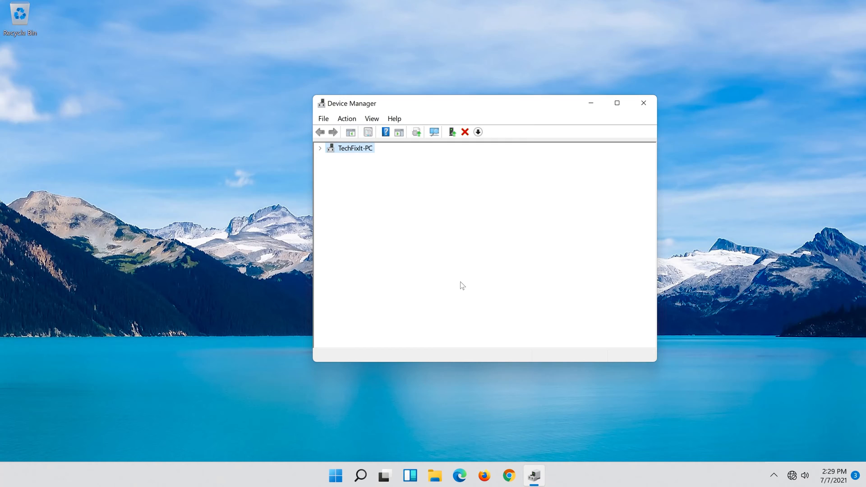
pyautogui.click(320, 148)
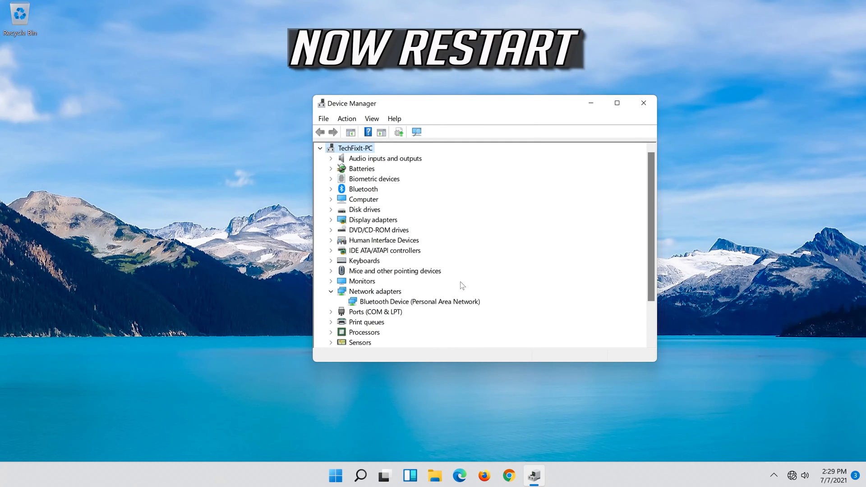
pyautogui.moveTo(651, 90)
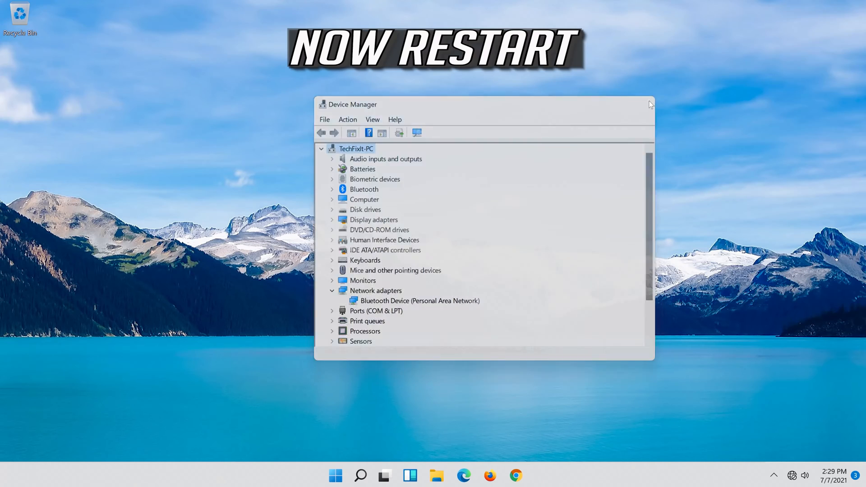
pyautogui.click(647, 104)
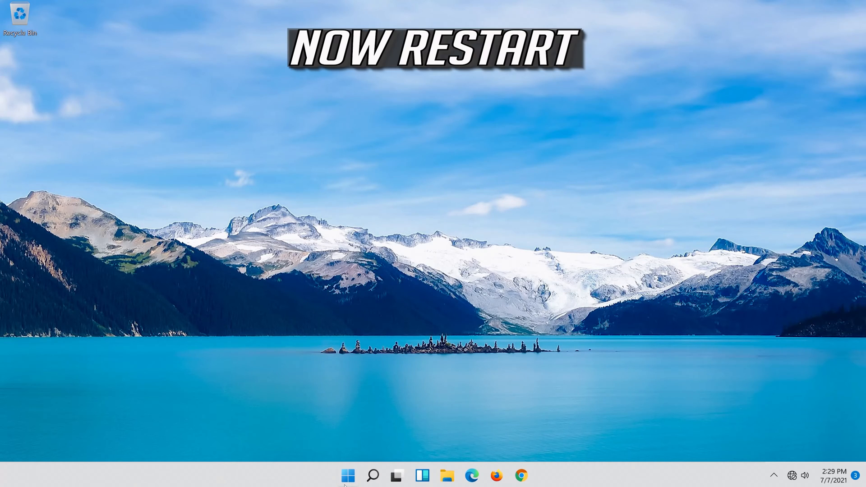
# Open Start search from the taskbar after the restart.
pyautogui.click(346, 475)
pyautogui.write('se')
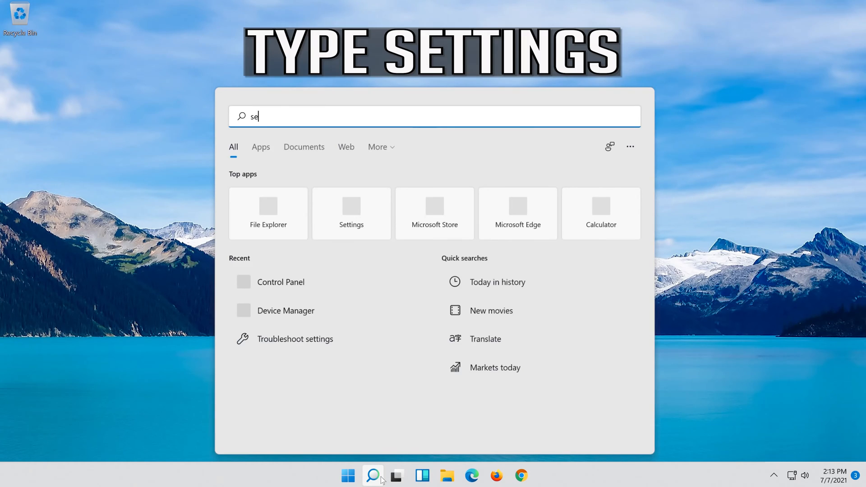
# Complete the 'settings' search and launch the Settings app from Best match.
pyautogui.write('ttings')
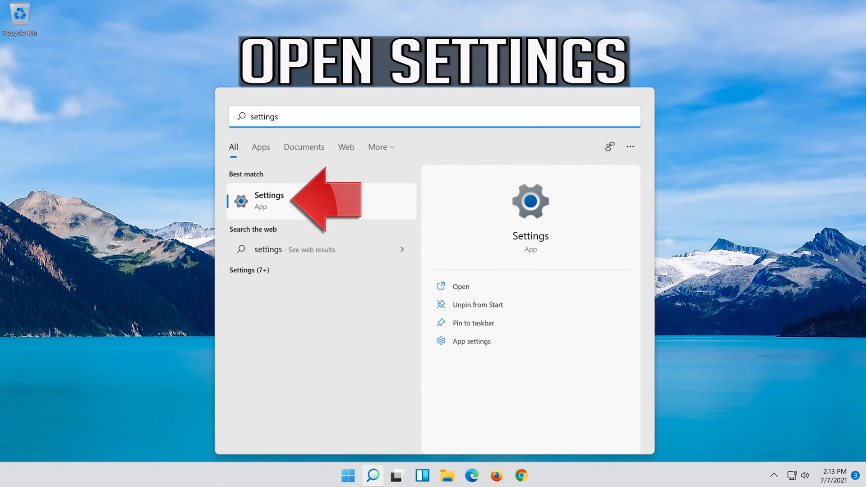
pyautogui.click(269, 200)
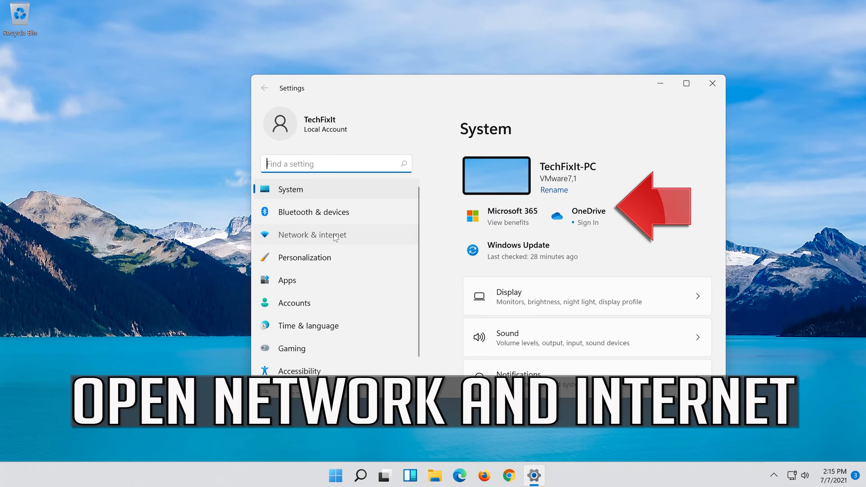
# Go from Network & internet into Advanced network settings and scroll to Network reset.
pyautogui.click(312, 235)
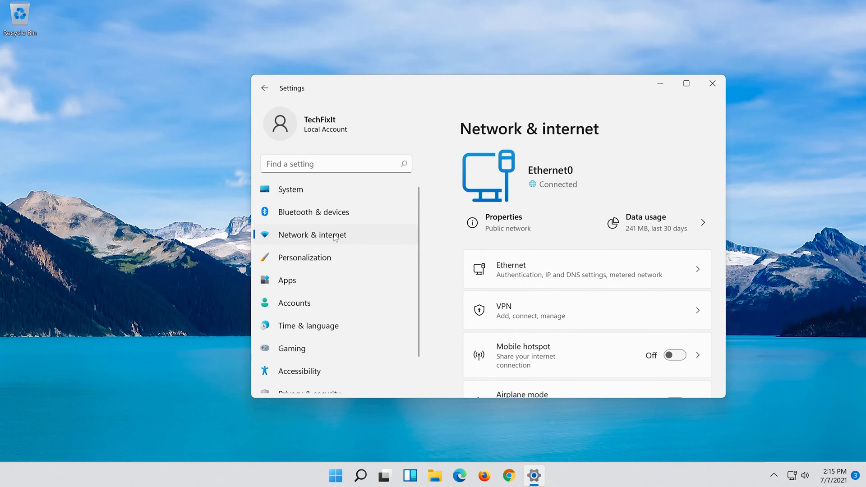
pyautogui.moveTo(632, 227)
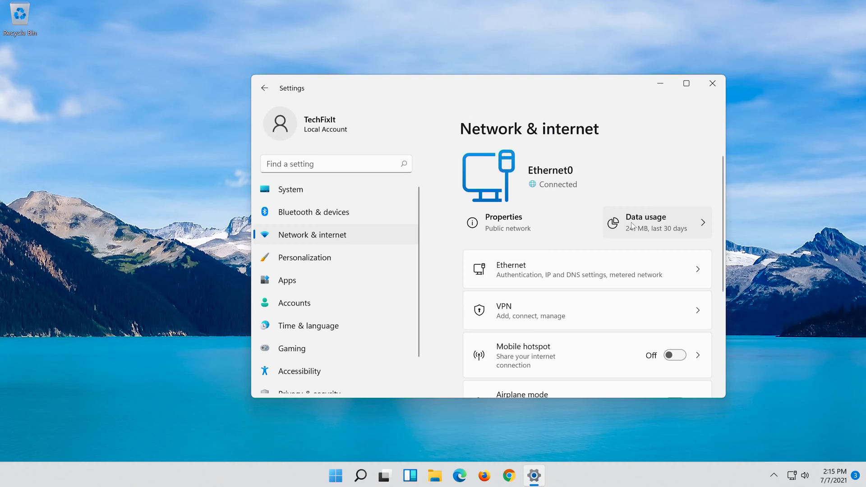
pyautogui.scroll(-3)
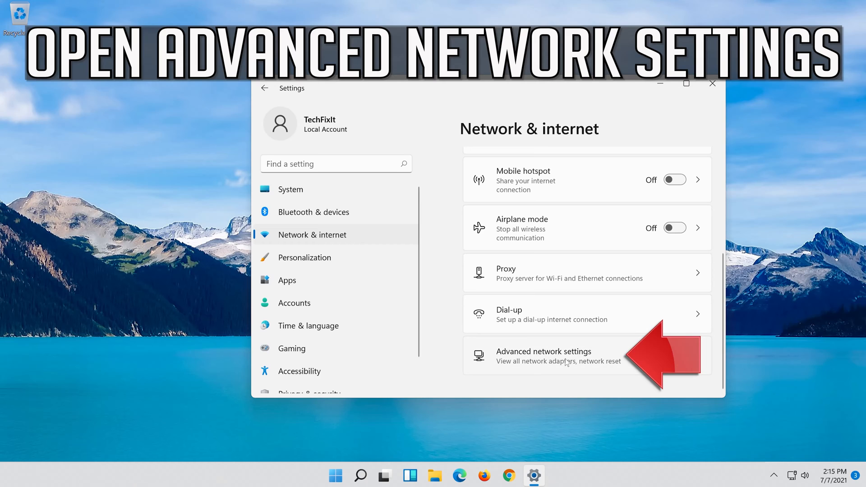
pyautogui.click(543, 355)
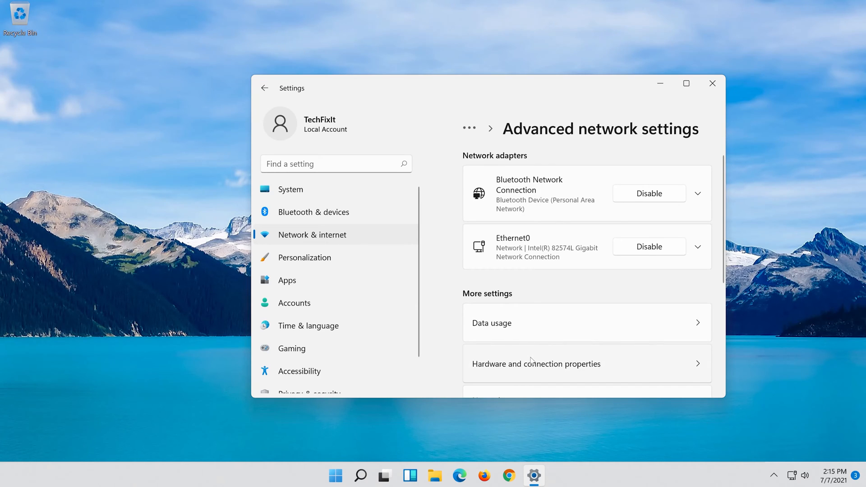
pyautogui.scroll(-3)
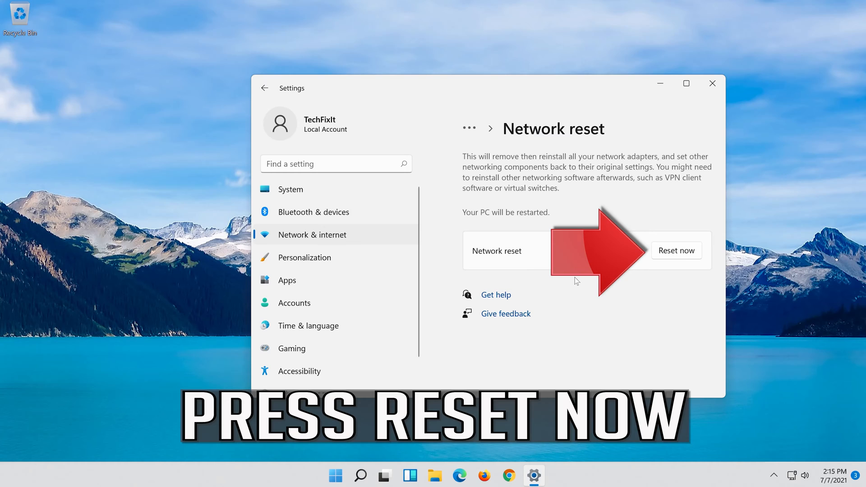
pyautogui.moveTo(720, 255)
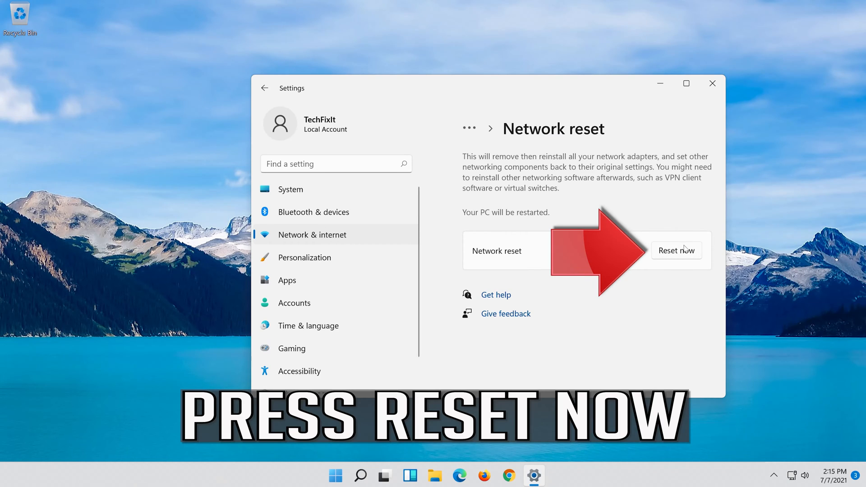
# Confirm Network reset, dismiss the sign-out notice, and close Settings.
pyautogui.click(676, 250)
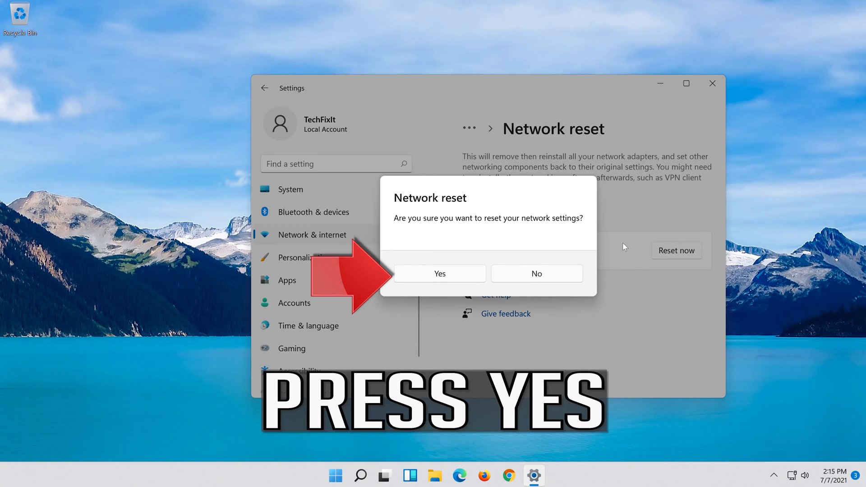
pyautogui.moveTo(473, 282)
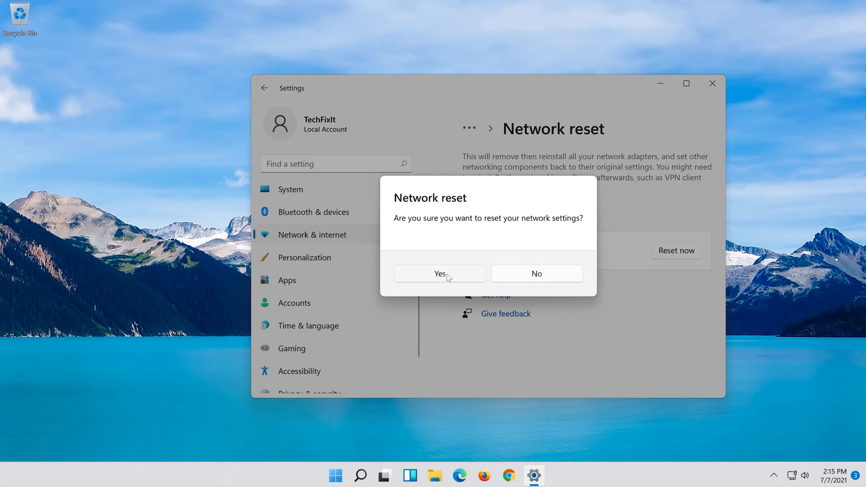
pyautogui.click(440, 273)
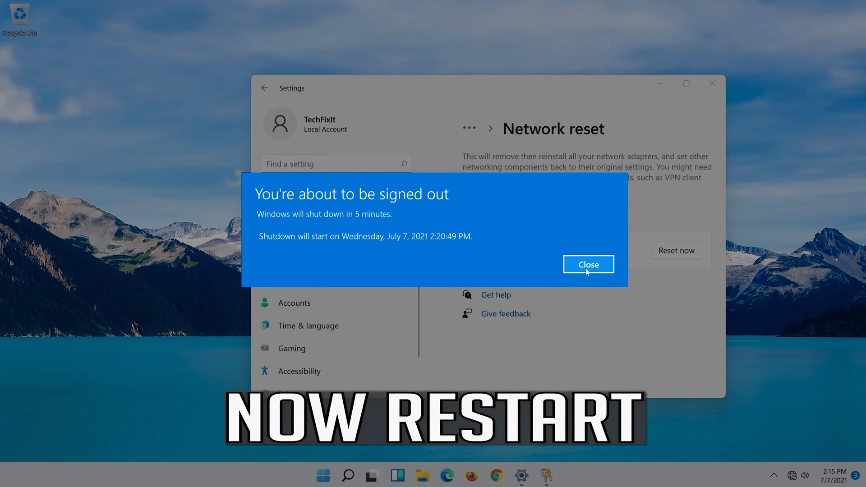
pyautogui.click(588, 264)
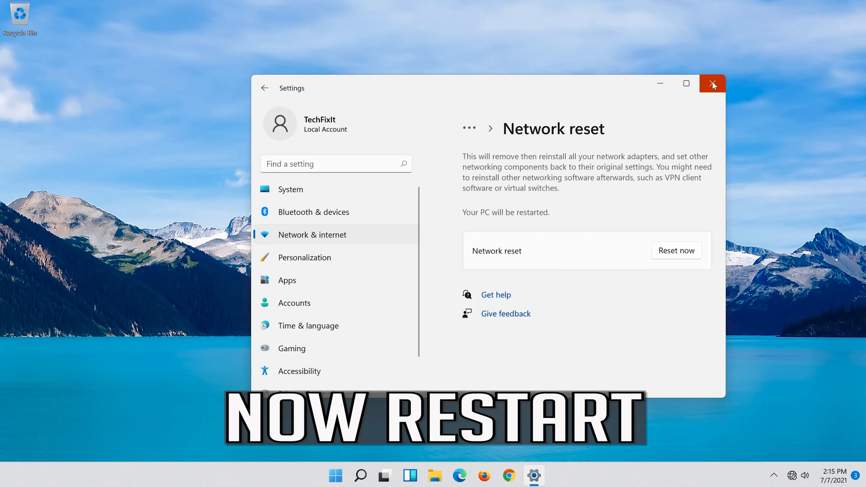
pyautogui.click(712, 83)
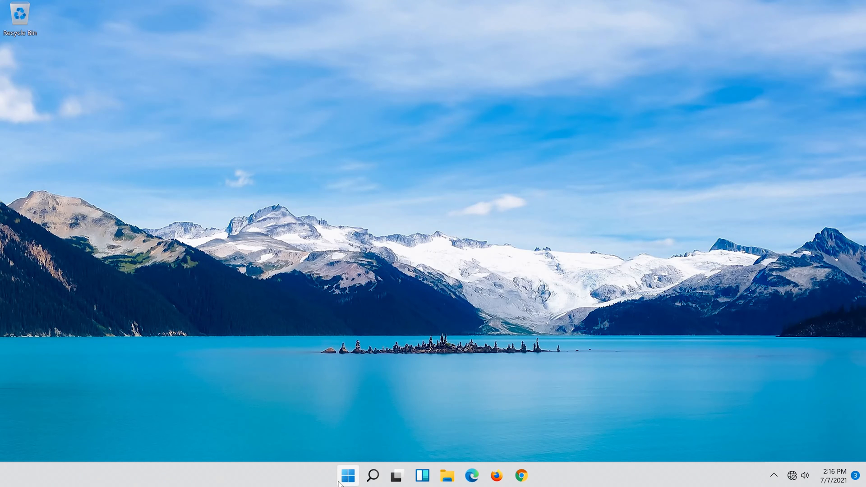
# Restart the PC from the Start menu power options.
pyautogui.click(348, 475)
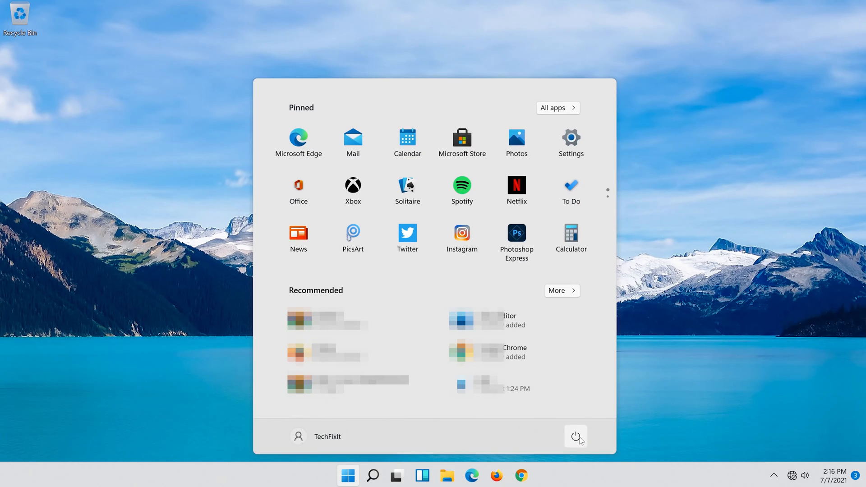
pyautogui.click(576, 436)
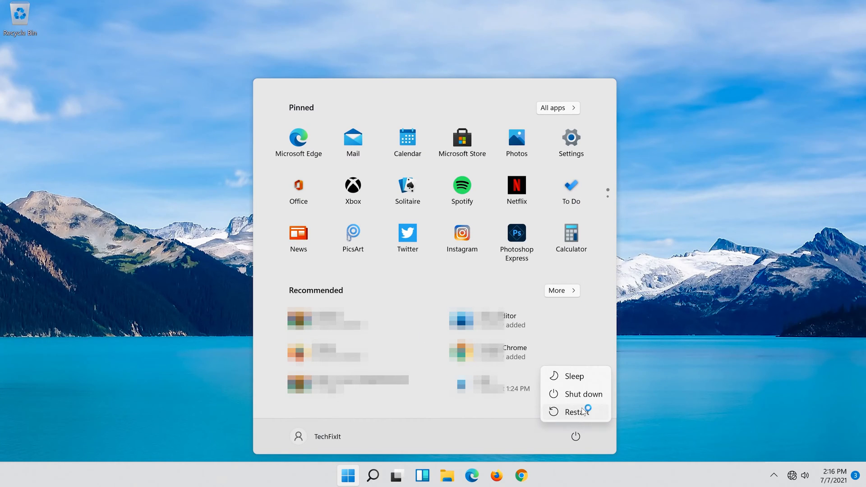
pyautogui.click(372, 475)
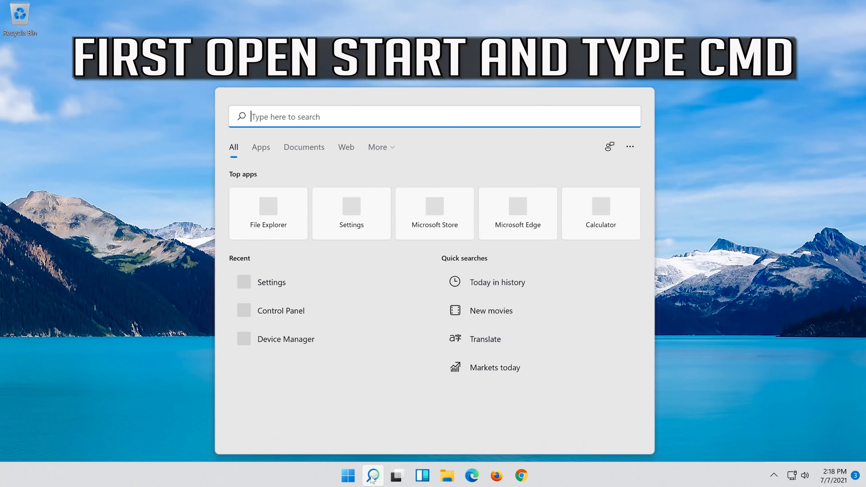
# Search for cmd and launch Command Prompt as administrator, approving the UAC prompt.
pyautogui.write('cmd')
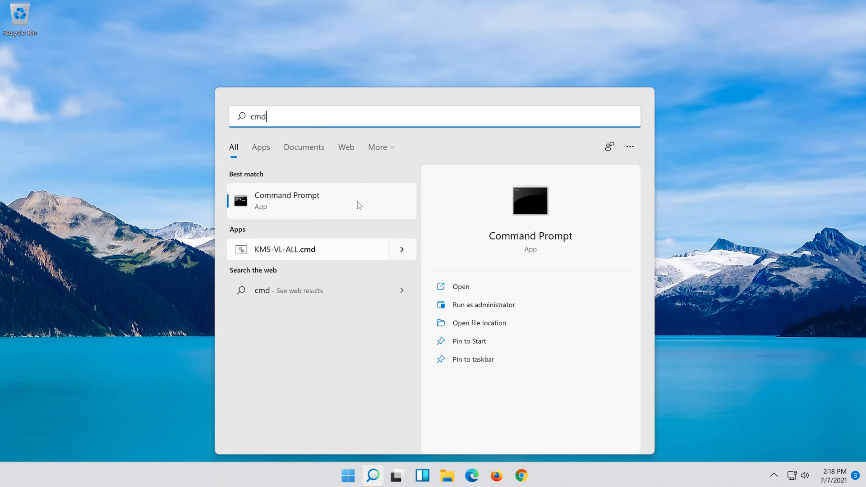
pyautogui.rightClick(287, 200)
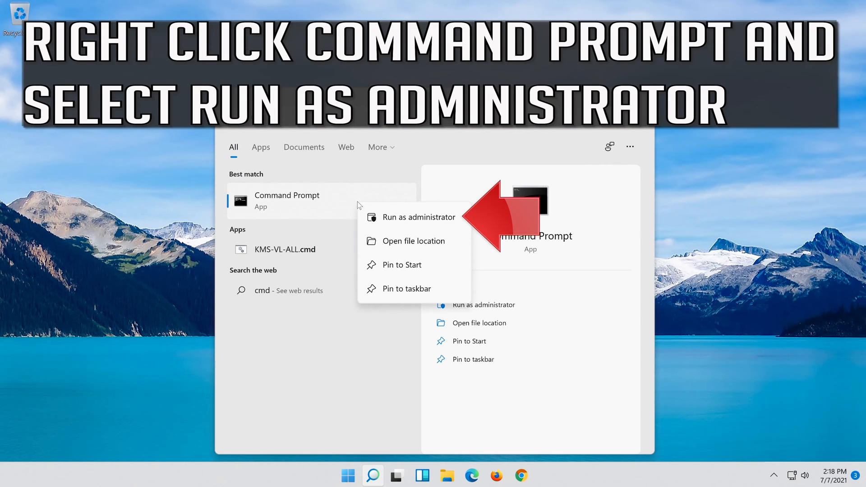
pyautogui.moveTo(428, 221)
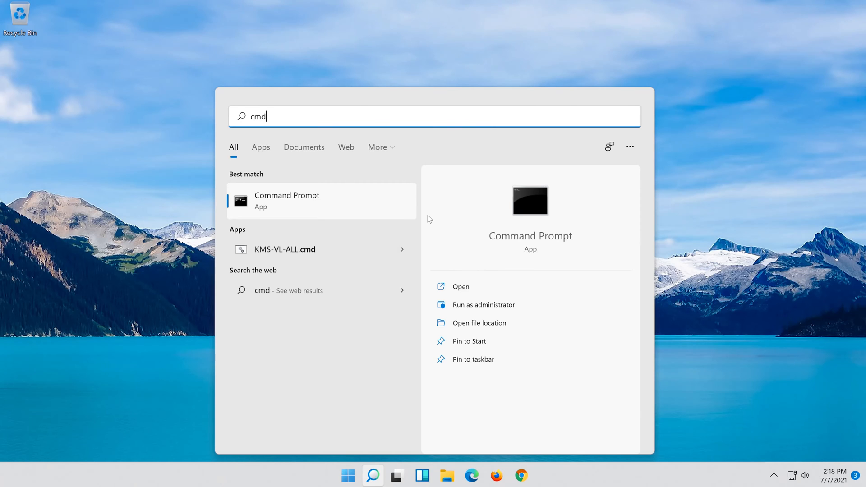
pyautogui.click(482, 304)
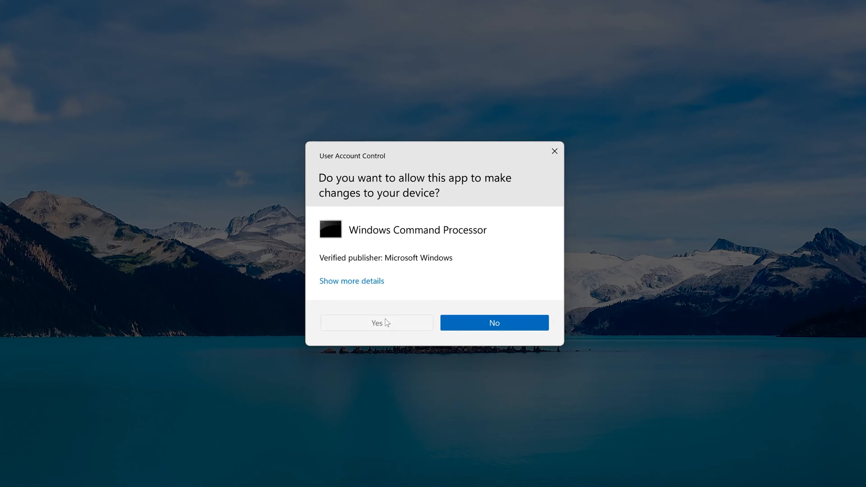
pyautogui.click(376, 322)
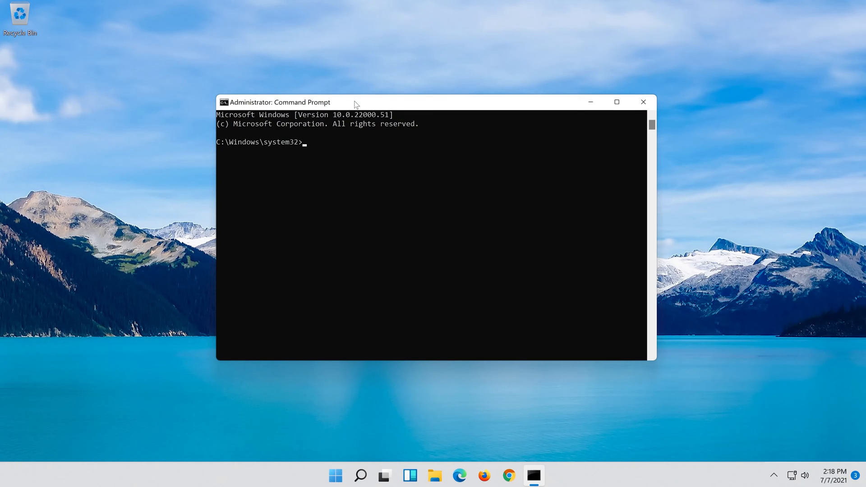
# Enter netsh int ip reset with the log file c:\resetlog.txt.
pyautogui.write('ne')
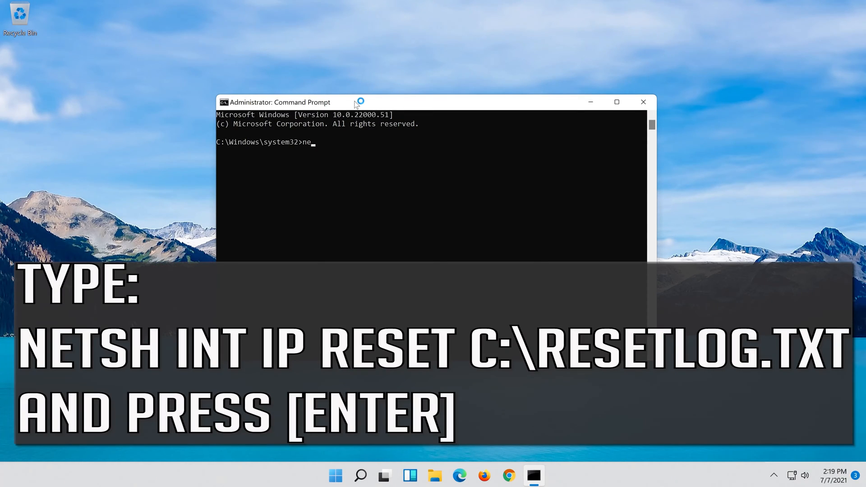
pyautogui.write('tsh')
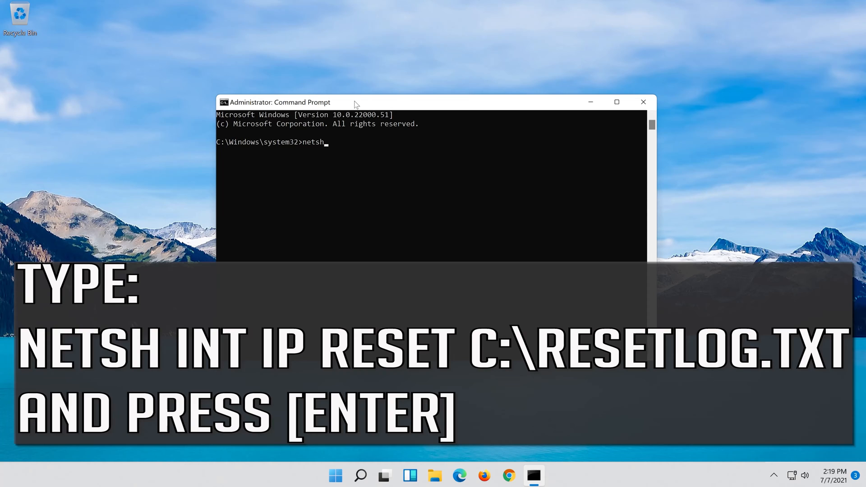
pyautogui.write('in')
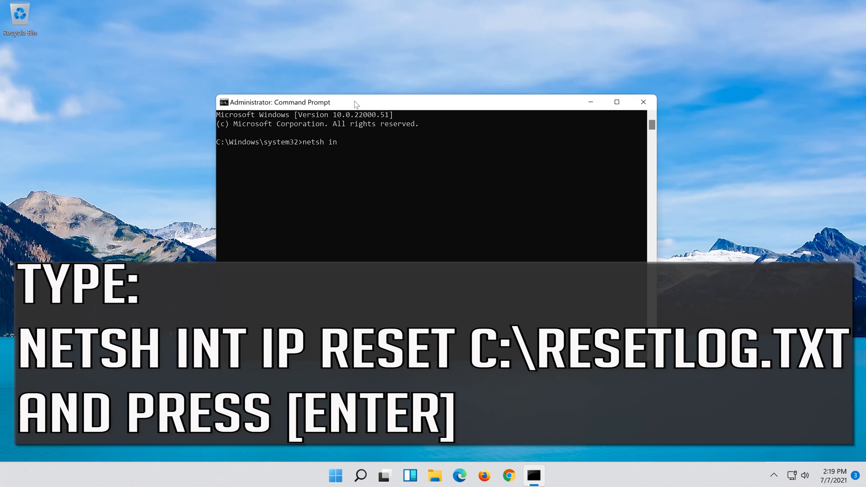
pyautogui.write('t i')
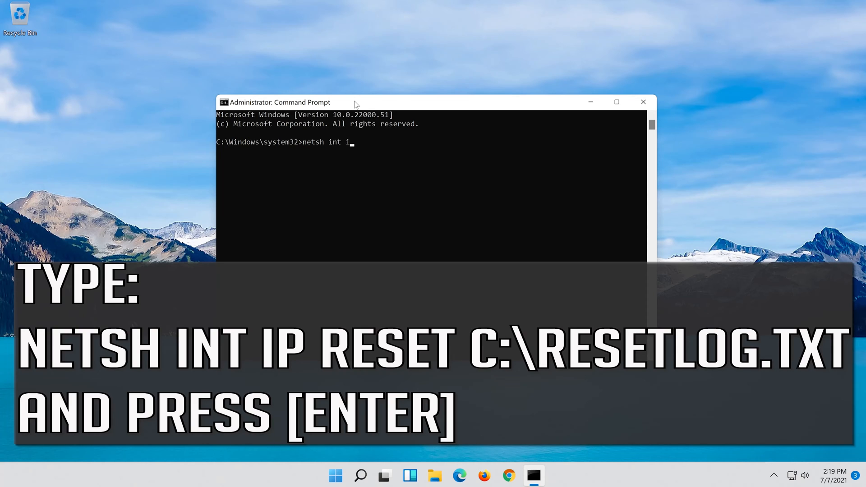
pyautogui.write('p reset c:\\')
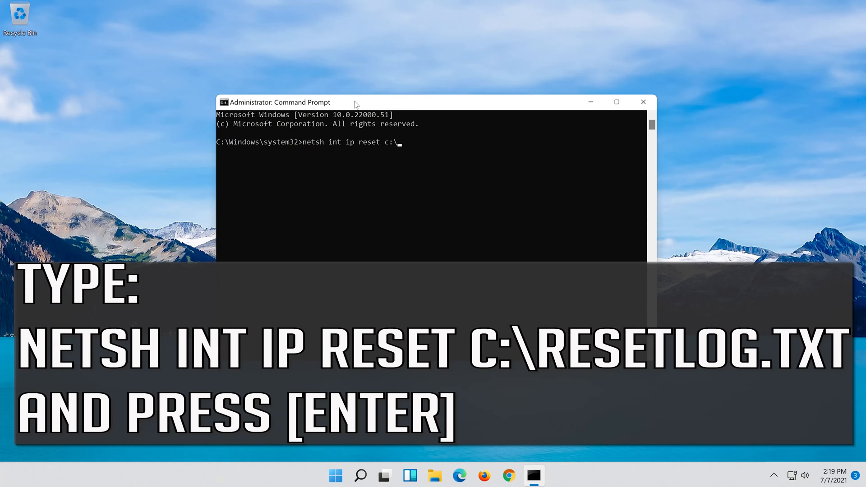
pyautogui.write('rese')
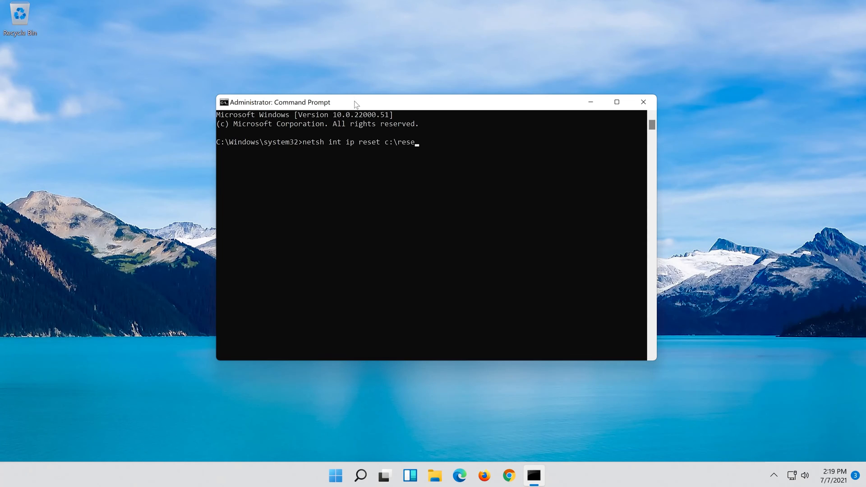
pyautogui.write('tlog.')
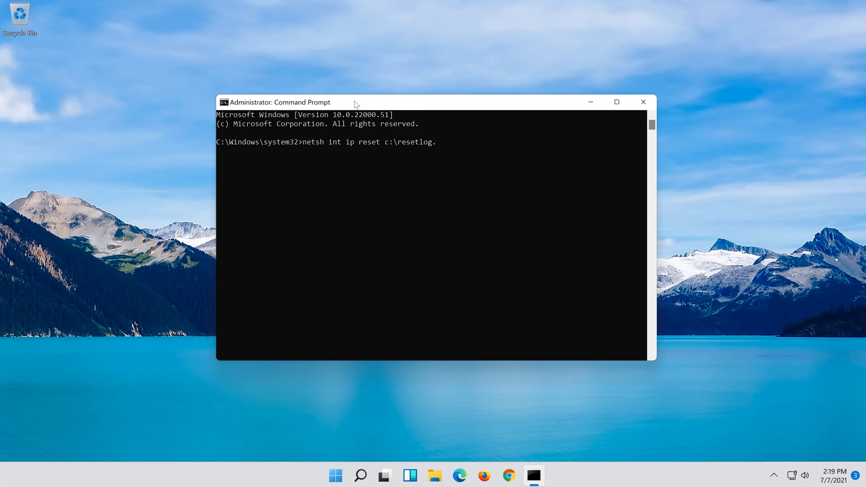
pyautogui.write('txt')
pyautogui.write('n')
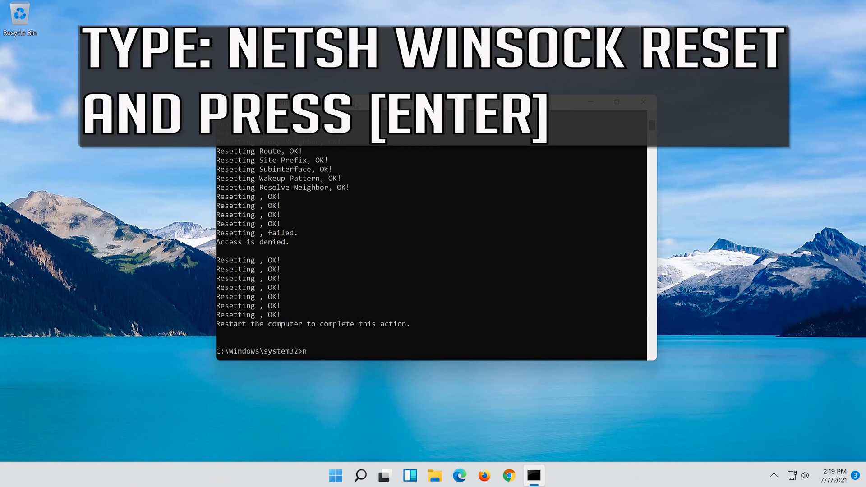
# Run netsh winsock reset to reset the Winsock catalog.
pyautogui.write('etsh')
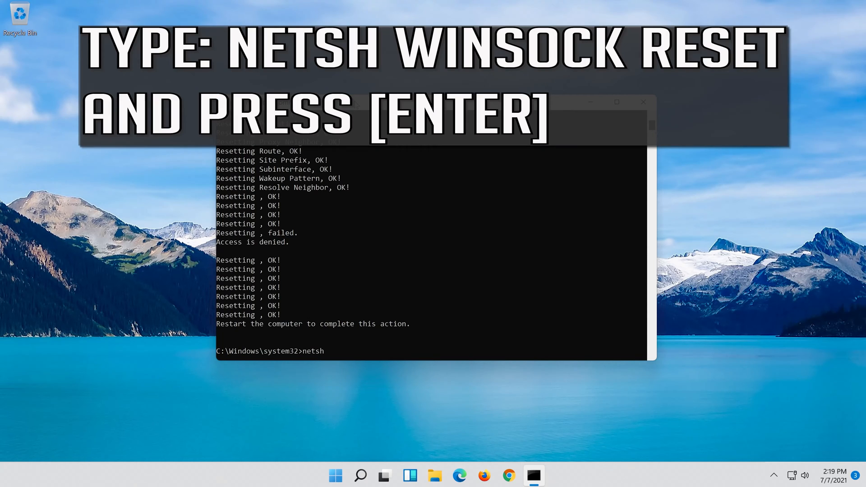
pyautogui.write('w')
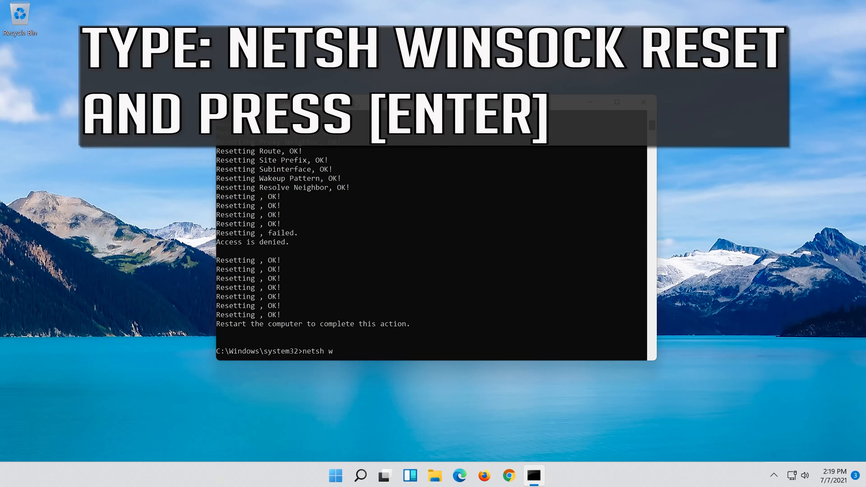
pyautogui.write('insock')
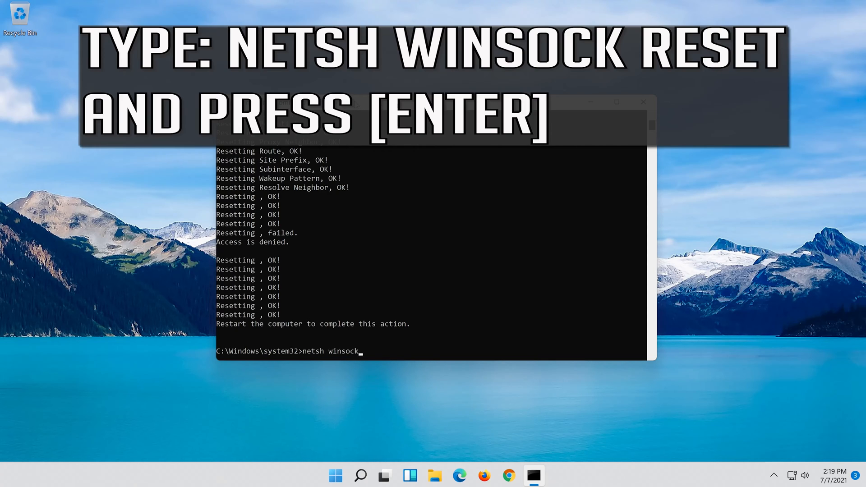
pyautogui.write('reset')
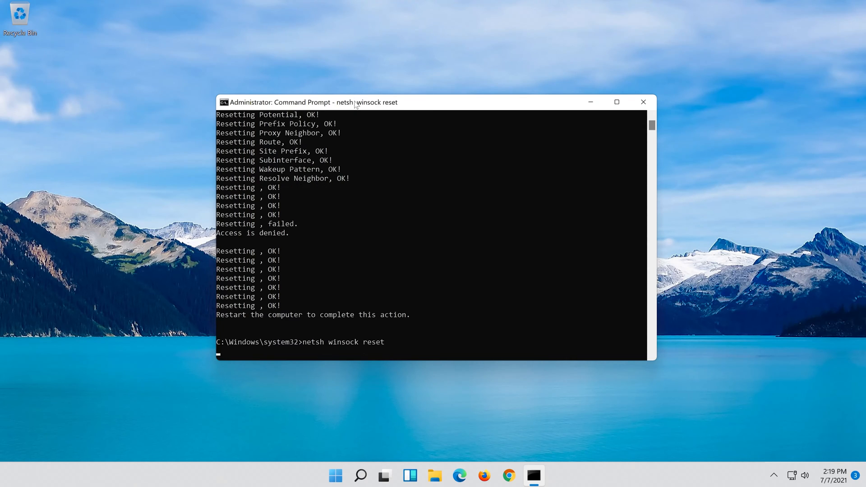
pyautogui.press('Return')
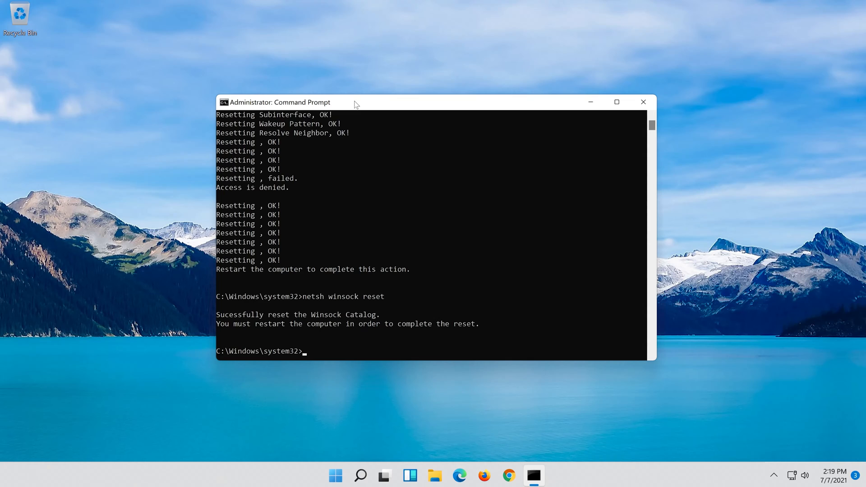
pyautogui.write('ipconfig')
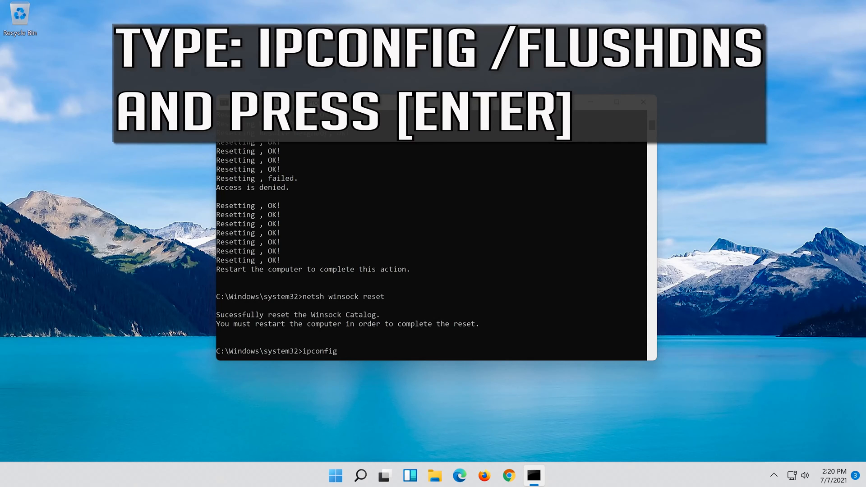
# Run ipconfig /flushdns to clear the DNS resolver cache.
pyautogui.write('/flu')
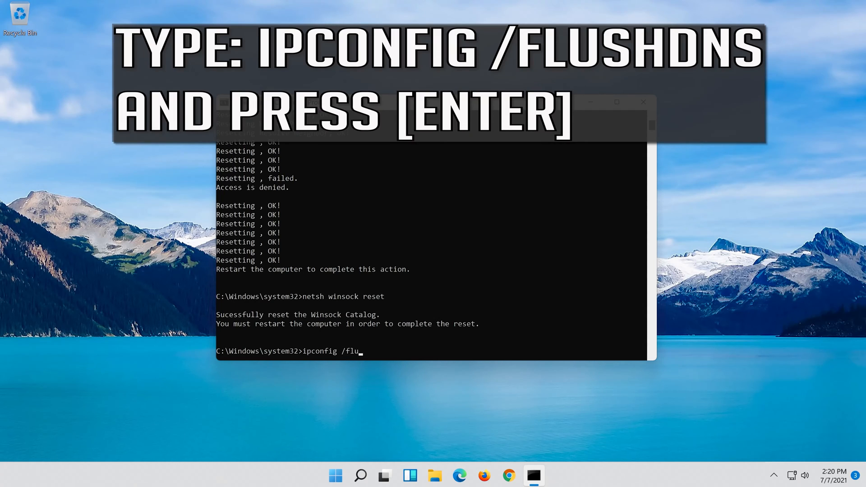
pyautogui.write('shd')
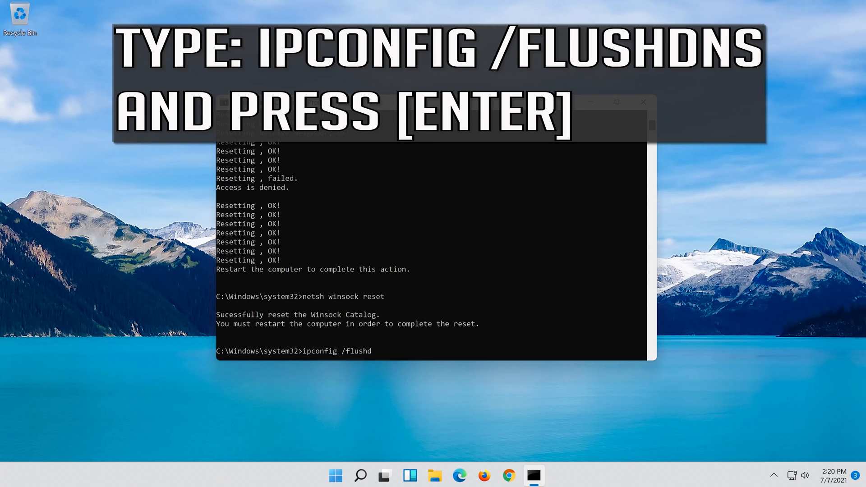
pyautogui.write('ns')
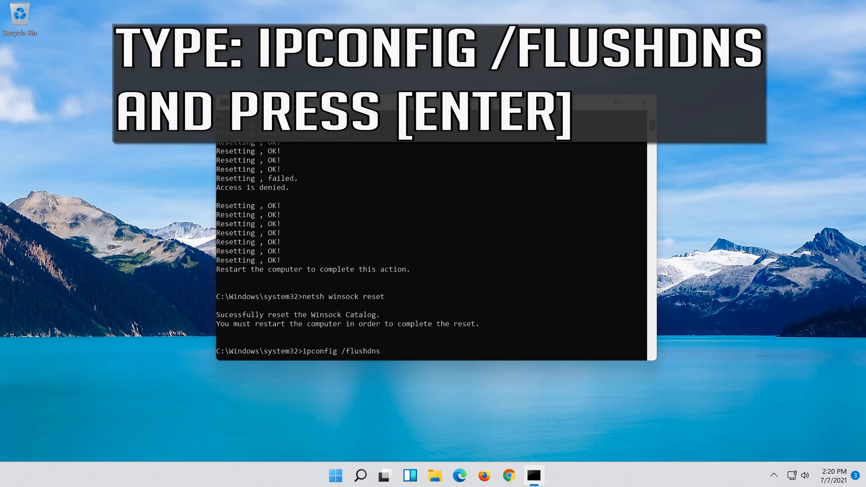
pyautogui.press('Return')
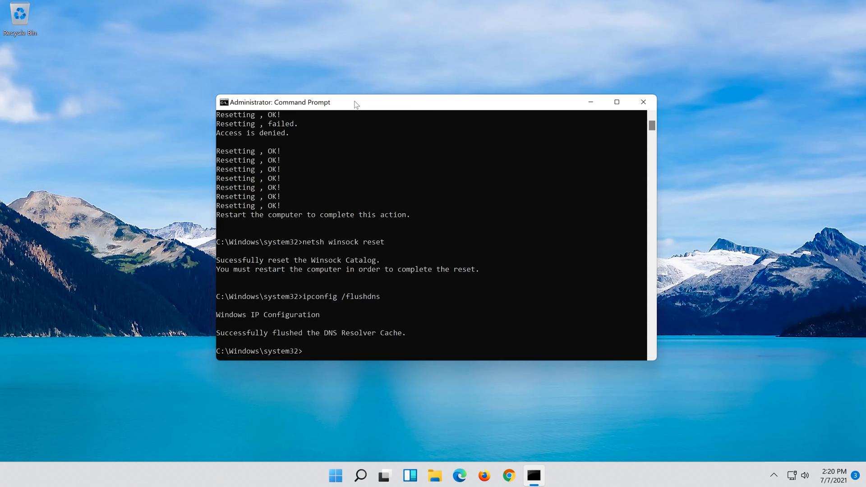
# Exit the Command Prompt window.
pyautogui.write('ex')
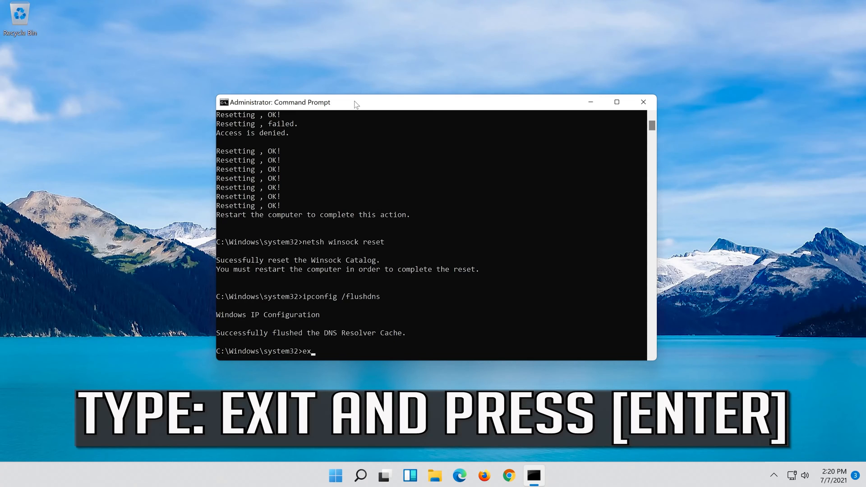
pyautogui.write('it')
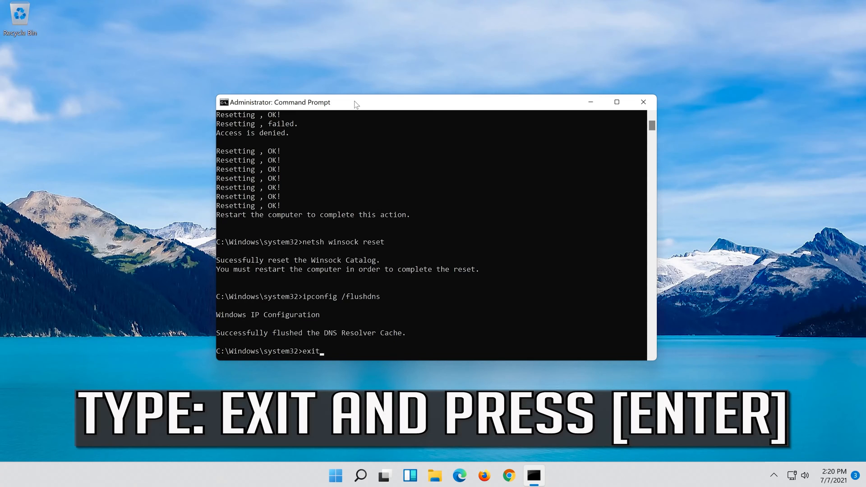
pyautogui.press('Return')
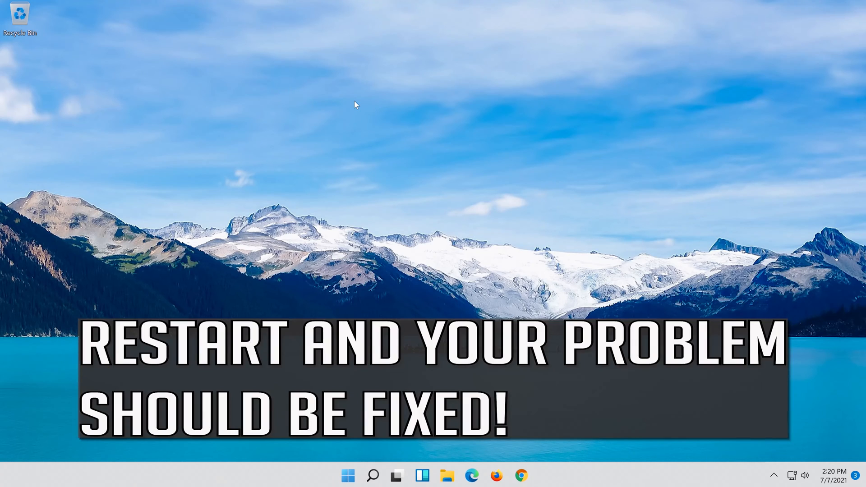
pyautogui.moveTo(348, 475)
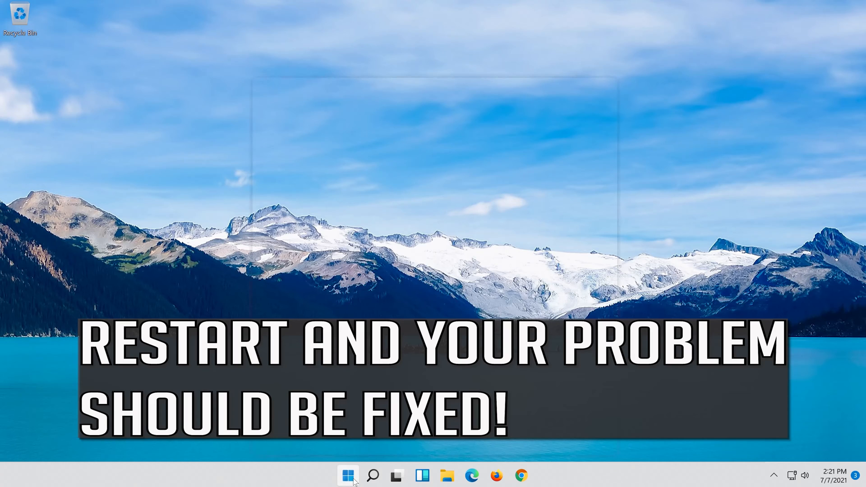
# Restart the computer from the Start menu's power options.
pyautogui.click(347, 475)
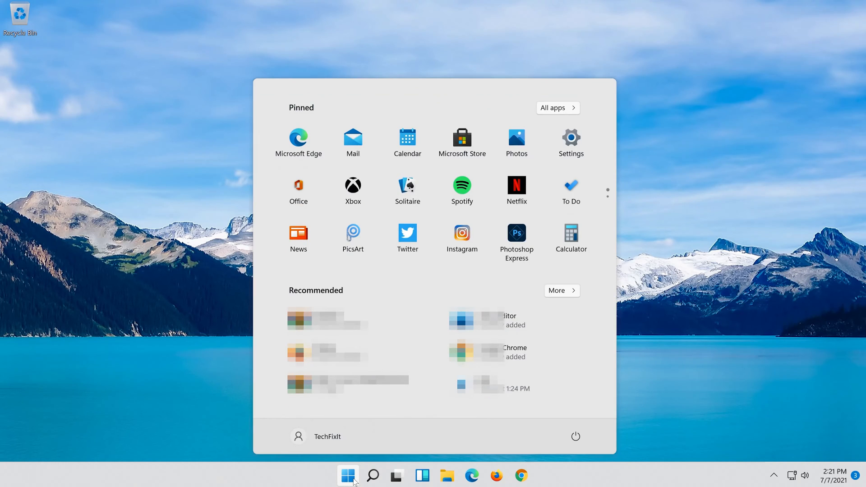
pyautogui.moveTo(575, 436)
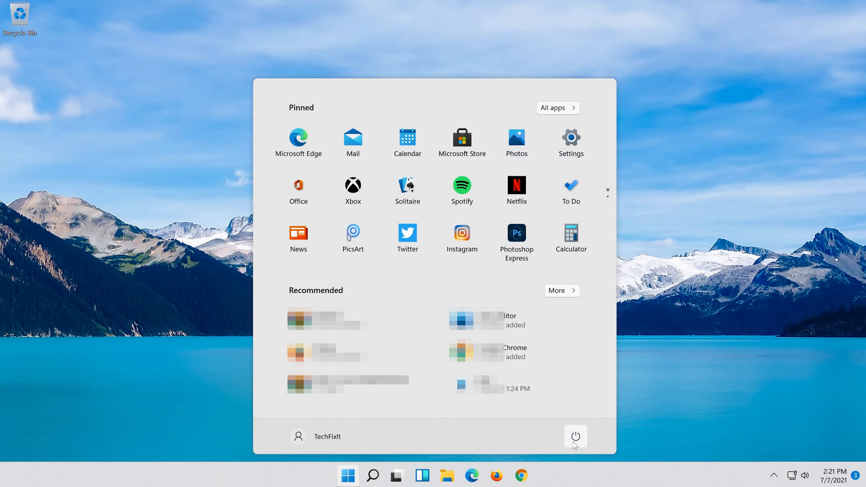
pyautogui.click(576, 436)
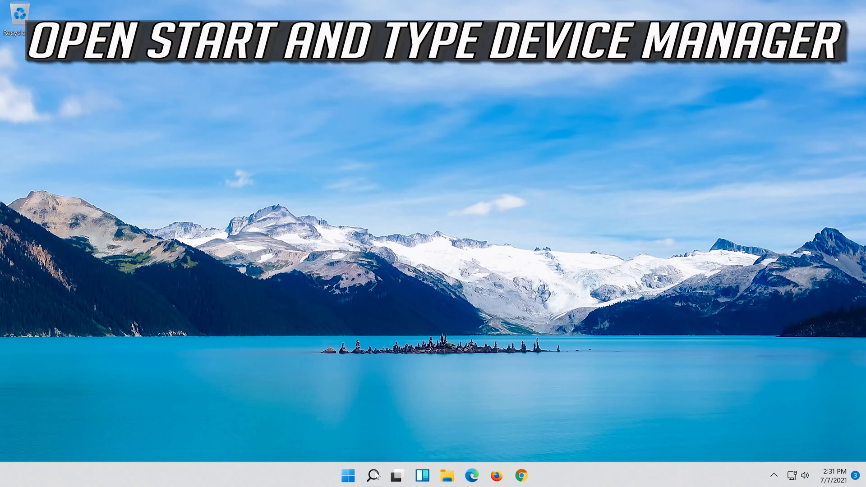
# Search Windows for 'device manager' to find Device Manager.
pyautogui.click(374, 475)
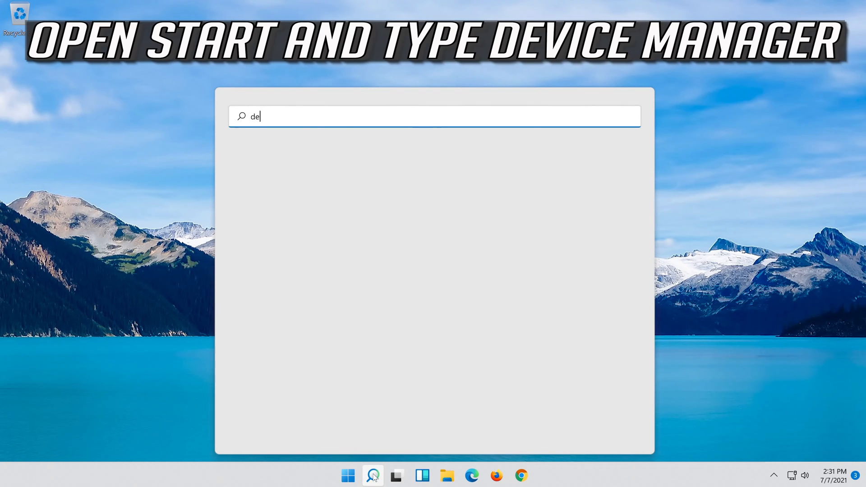
pyautogui.write('e')
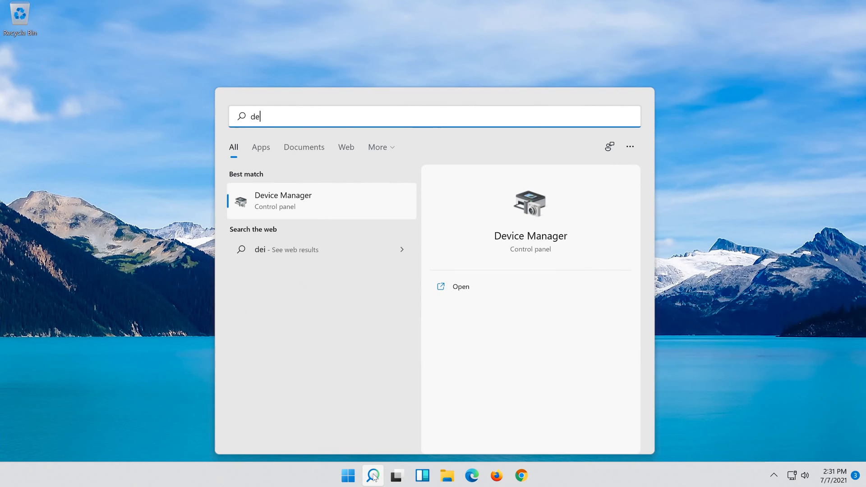
pyautogui.write('vice manager')
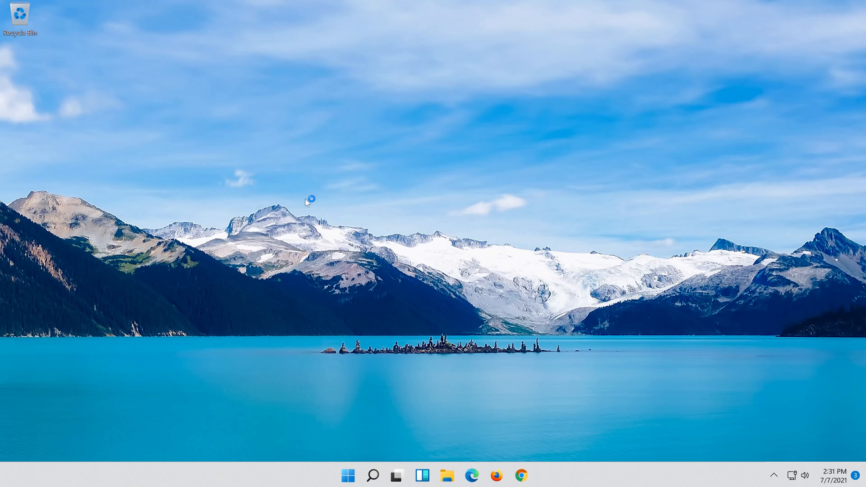
# Expand Network adapters and open Properties for the Intel 82574L Gigabit adapter.
pyautogui.click(285, 292)
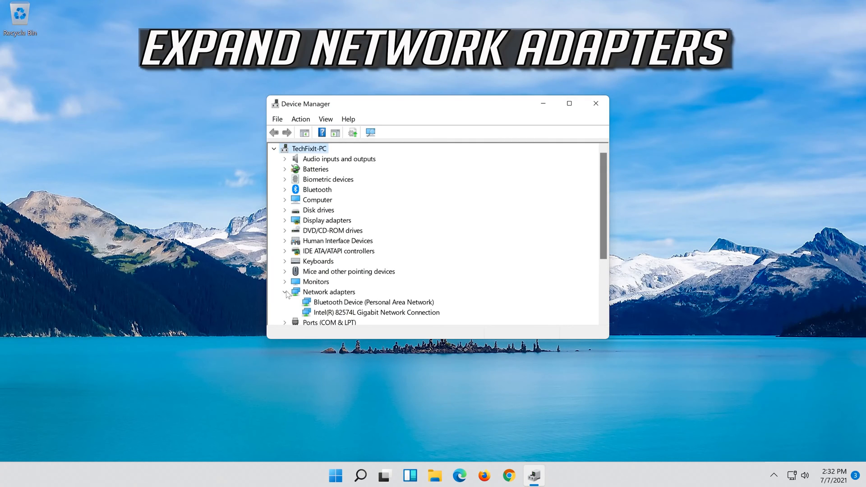
pyautogui.click(377, 312)
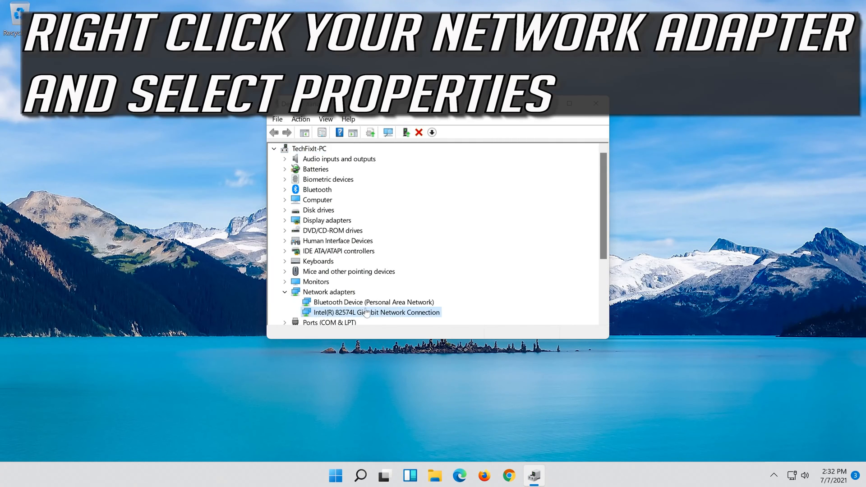
pyautogui.rightClick(371, 312)
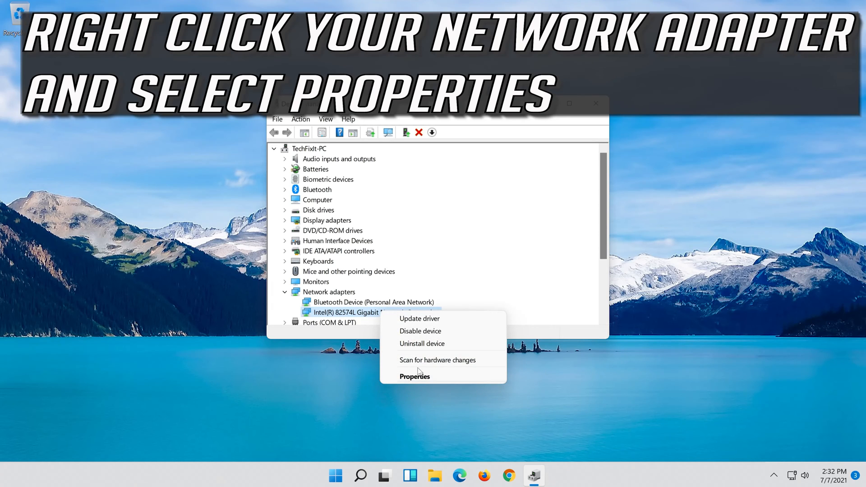
pyautogui.moveTo(438, 381)
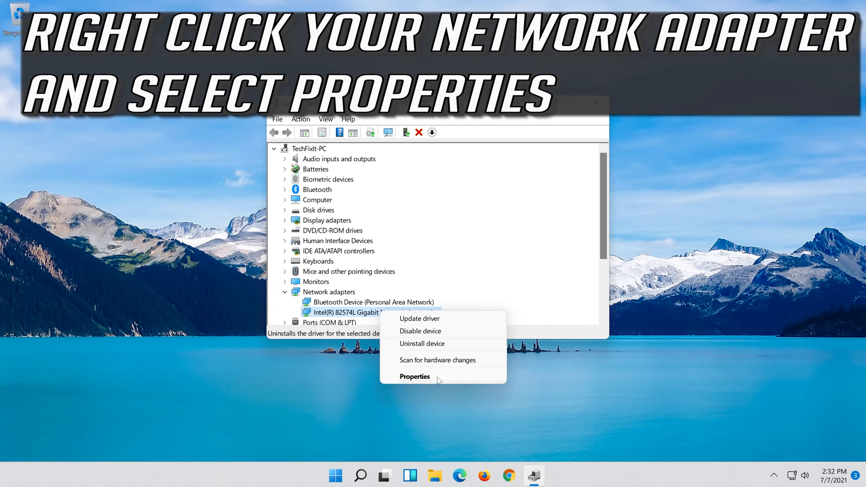
pyautogui.click(414, 376)
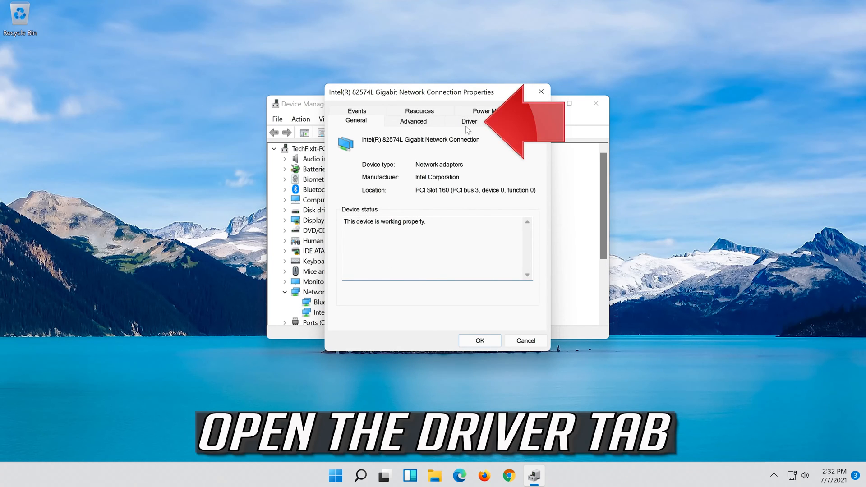
# Start Update Driver from the adapter's Driver tab.
pyautogui.click(470, 121)
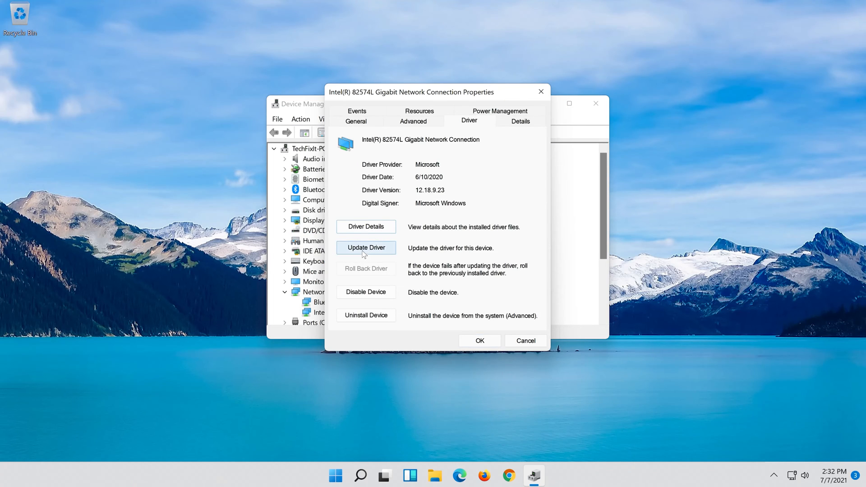
pyautogui.click(366, 247)
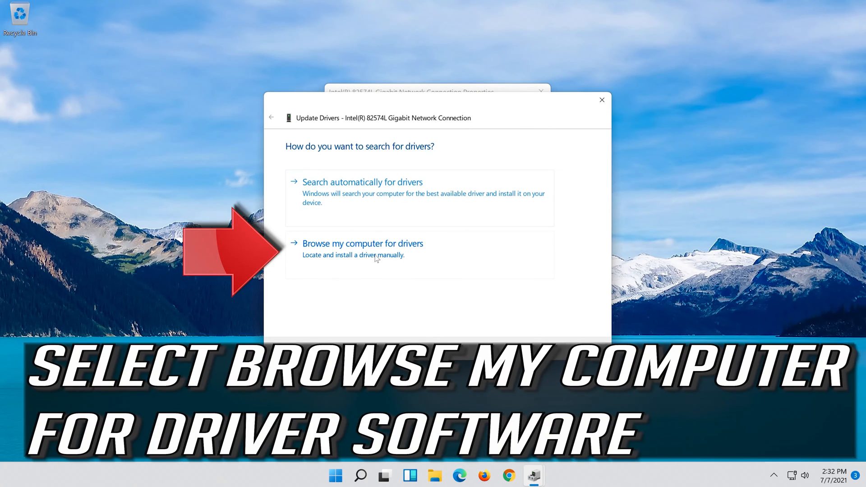
pyautogui.moveTo(388, 266)
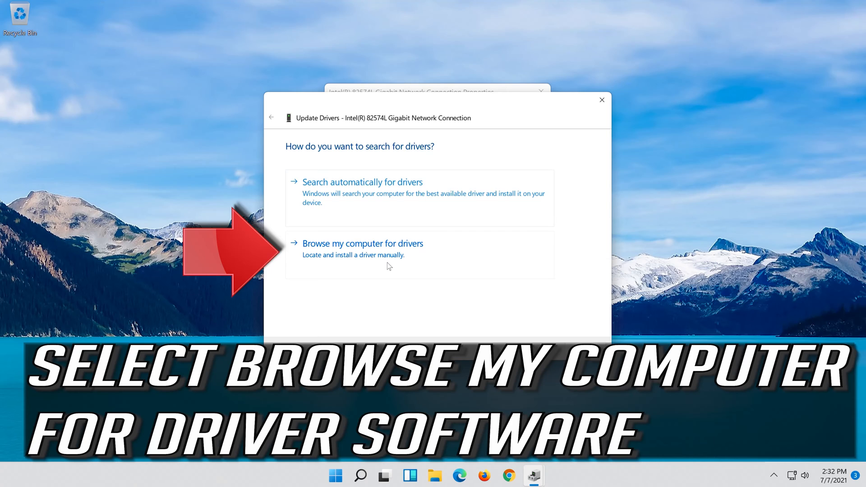
# Pick Intel(R) 82574L Gigabit Network Connection from the compatible driver list and install it.
pyautogui.click(362, 243)
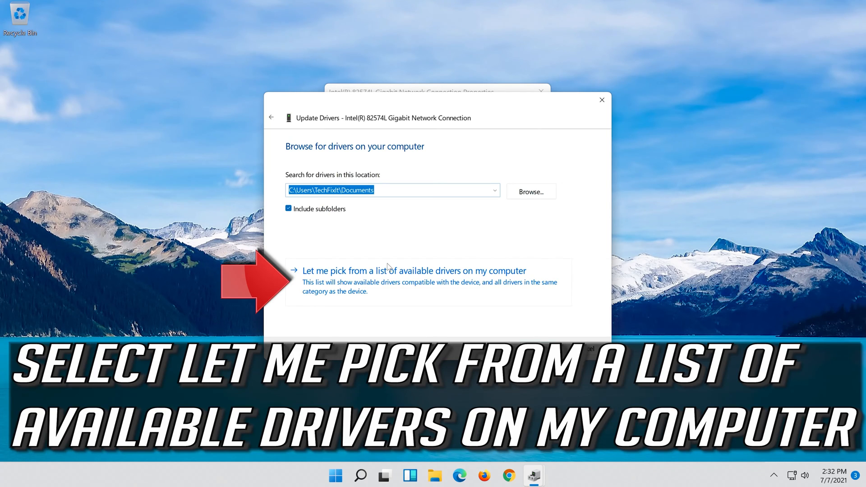
pyautogui.moveTo(470, 274)
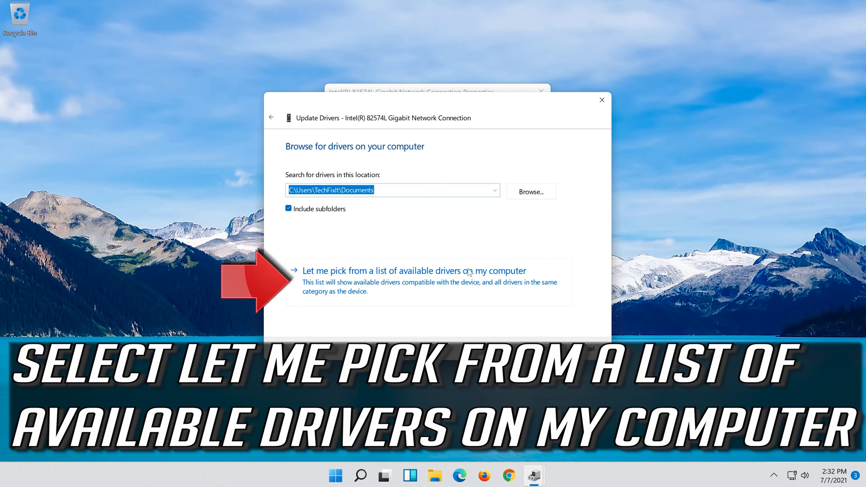
pyautogui.click(413, 271)
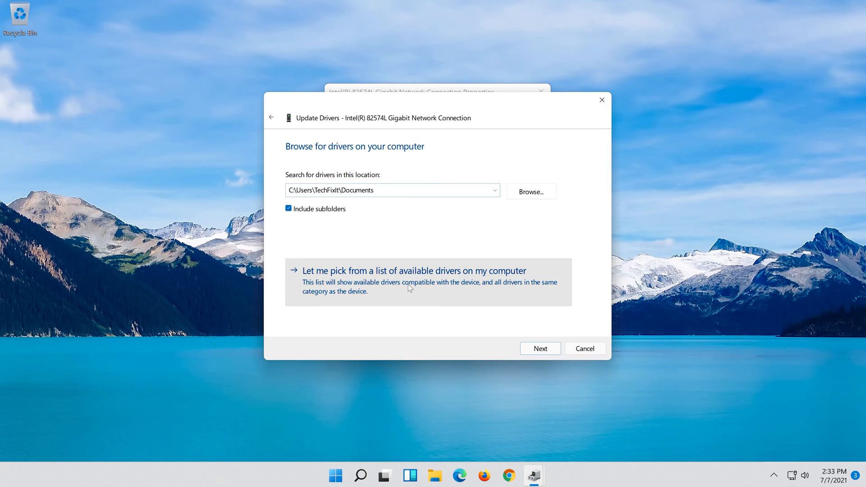
pyautogui.click(414, 270)
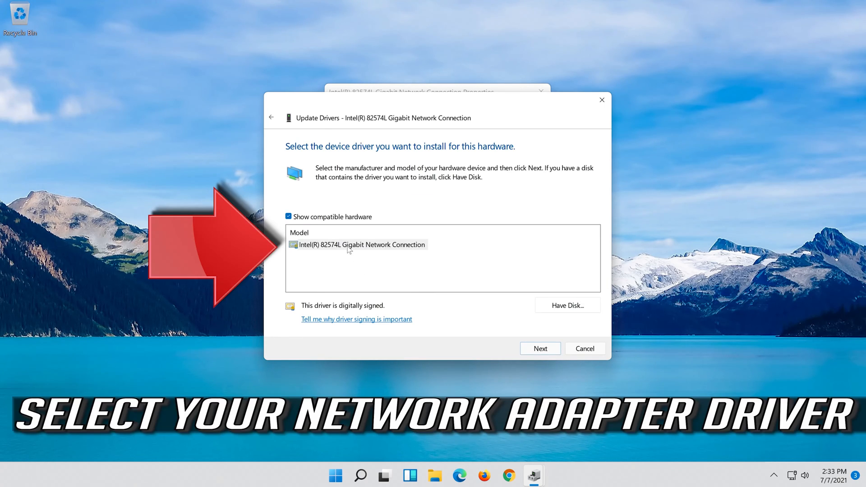
pyautogui.click(362, 244)
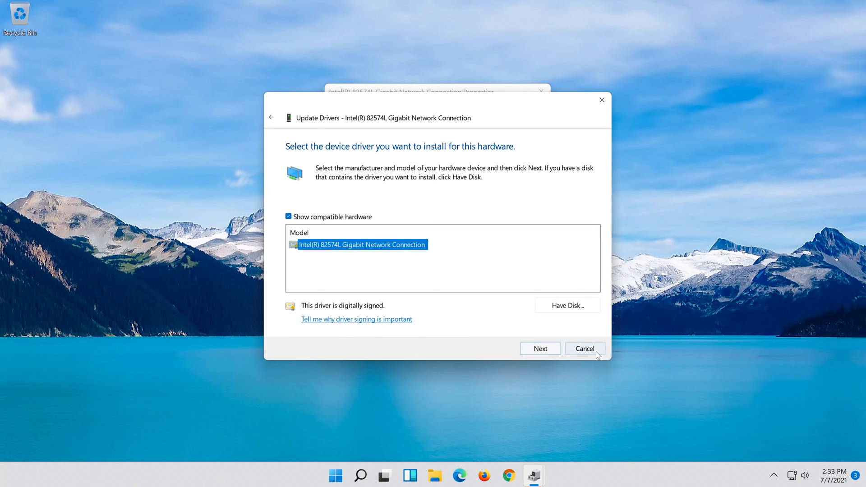
pyautogui.click(539, 348)
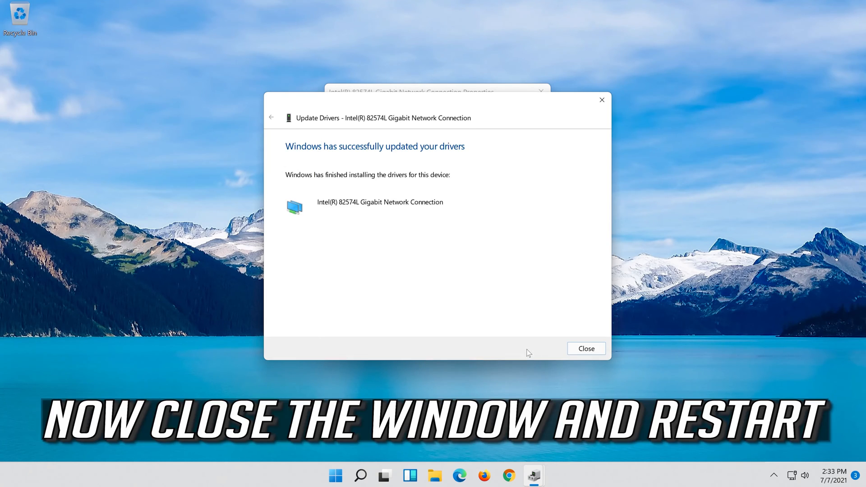
pyautogui.moveTo(384, 248)
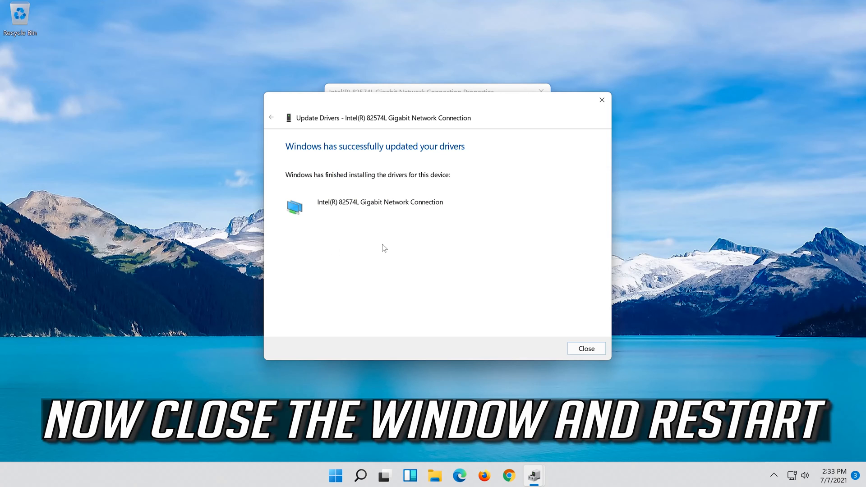
# Close the driver wizard, adapter properties and Device Manager, then reach Start's power options.
pyautogui.click(585, 348)
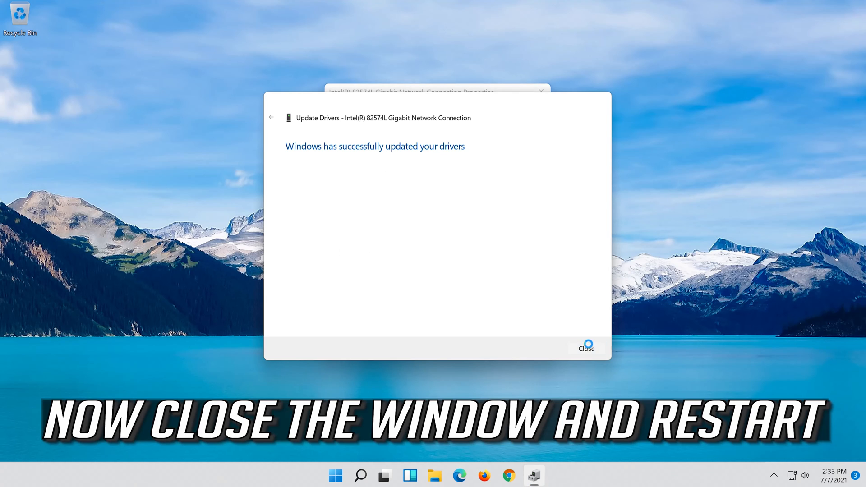
pyautogui.click(585, 348)
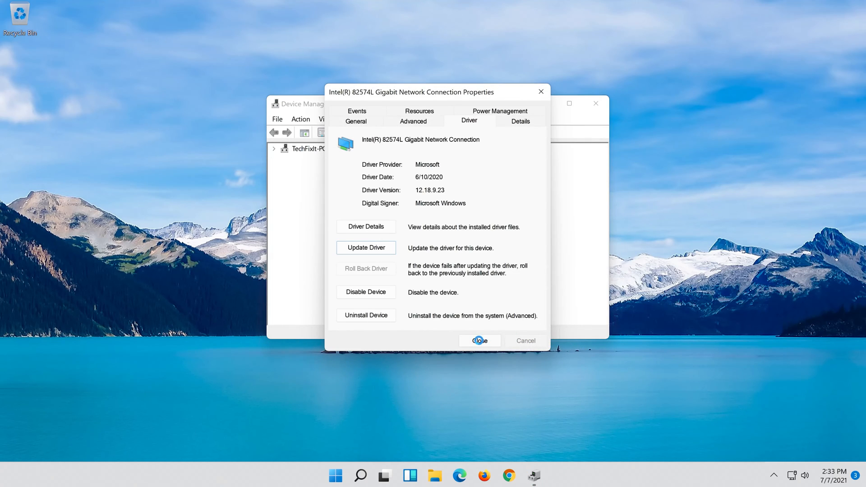
pyautogui.click(478, 340)
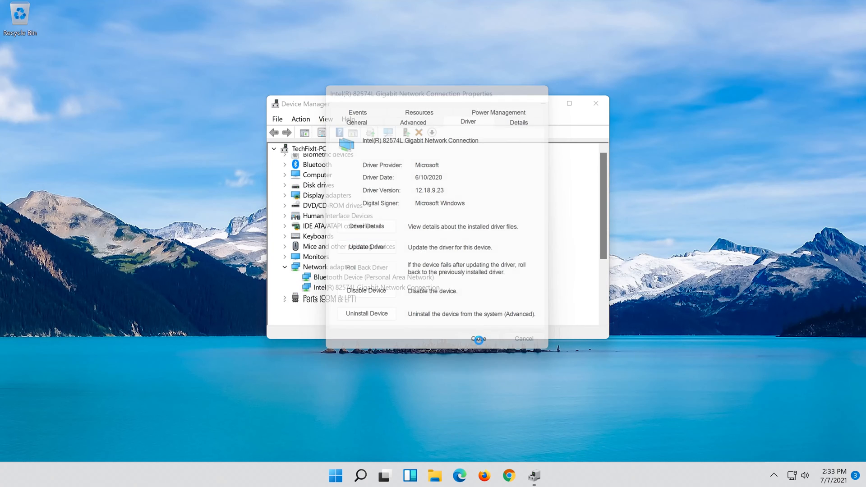
pyautogui.click(478, 338)
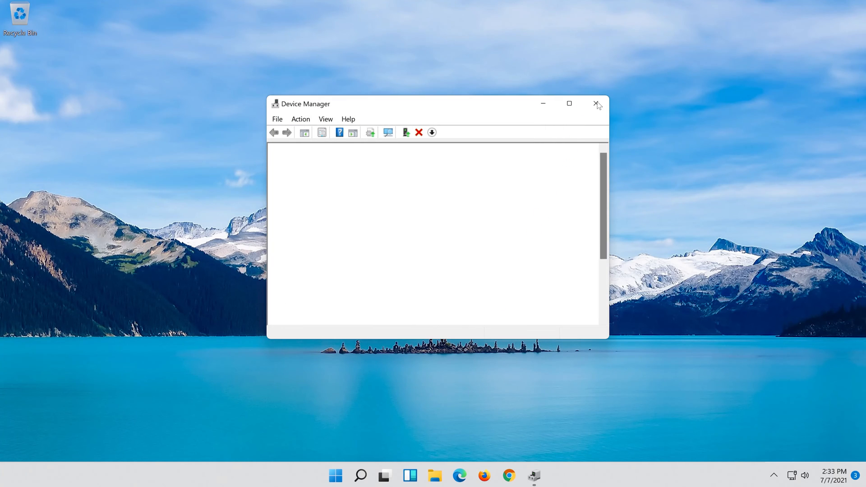
pyautogui.click(597, 104)
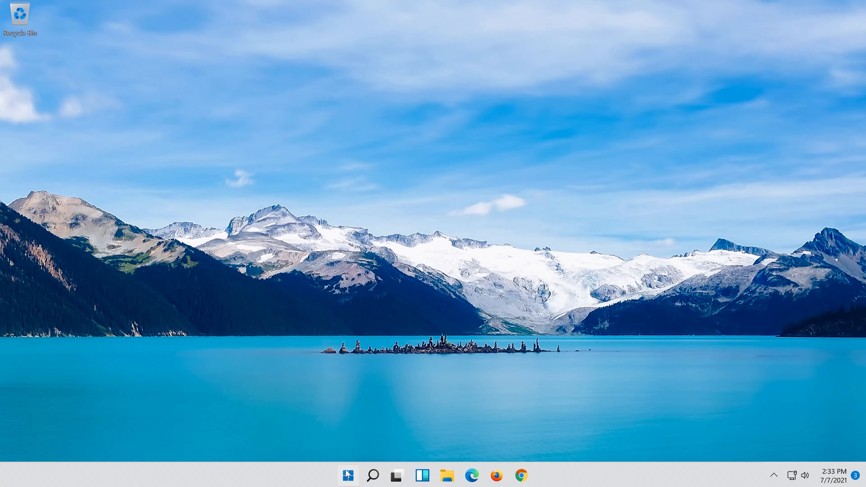
pyautogui.click(347, 475)
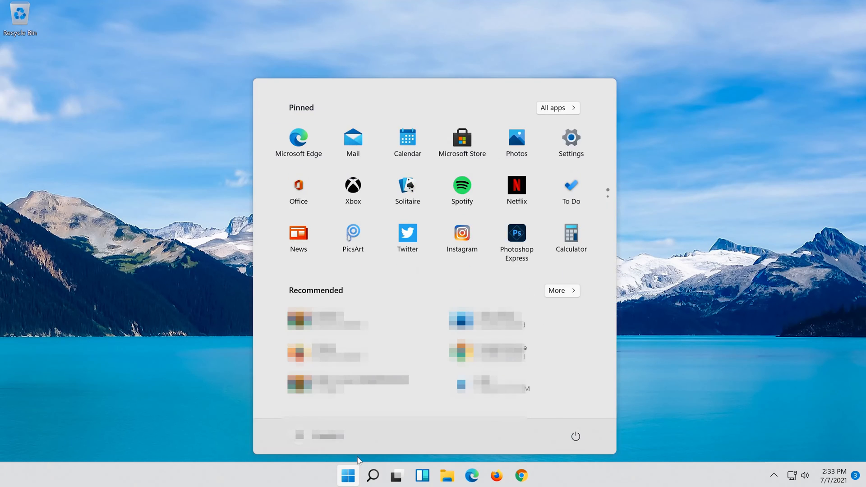
pyautogui.click(576, 436)
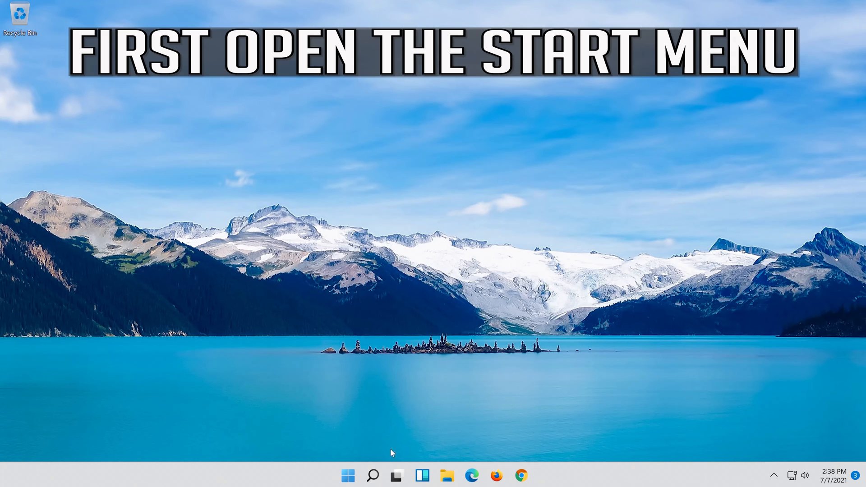
# Search 'settings' from the taskbar search and launch the Settings app.
pyautogui.click(372, 475)
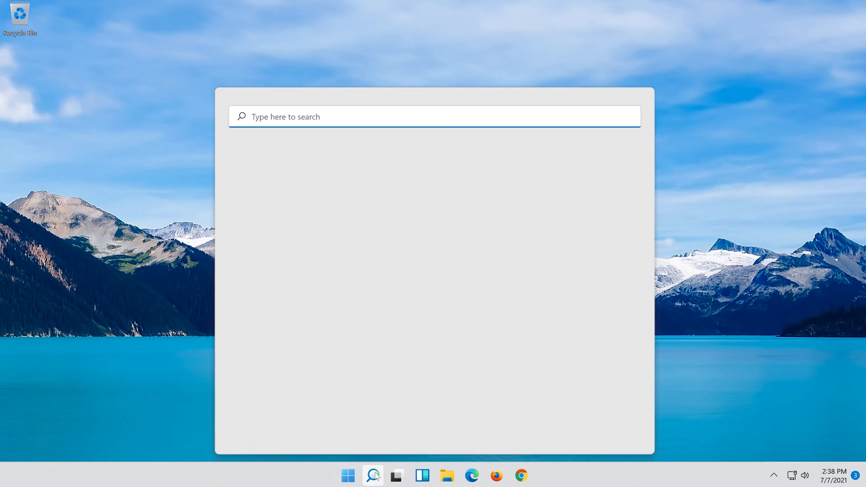
pyautogui.write('settings')
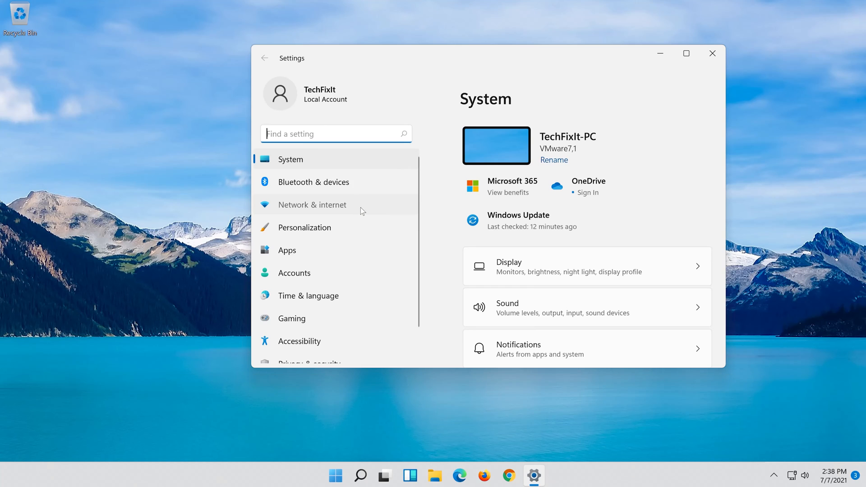
# Go to Network & internet > Ethernet0 and scroll to the DNS server assignment.
pyautogui.click(312, 205)
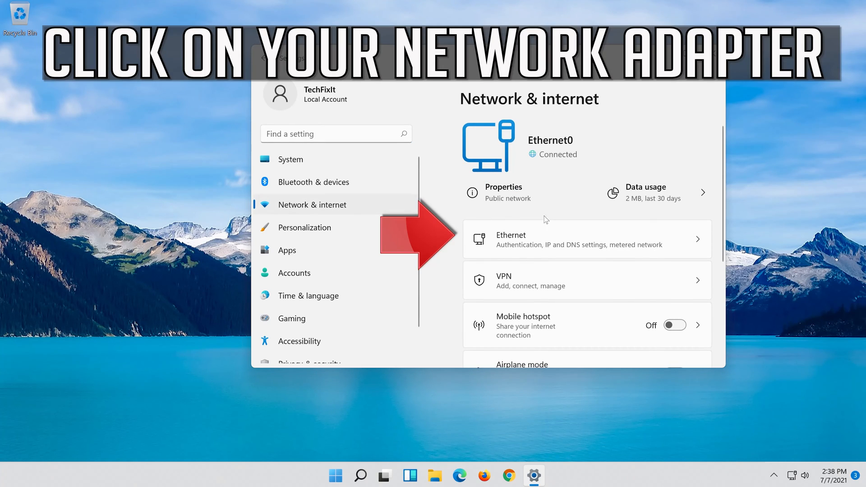
pyautogui.moveTo(618, 251)
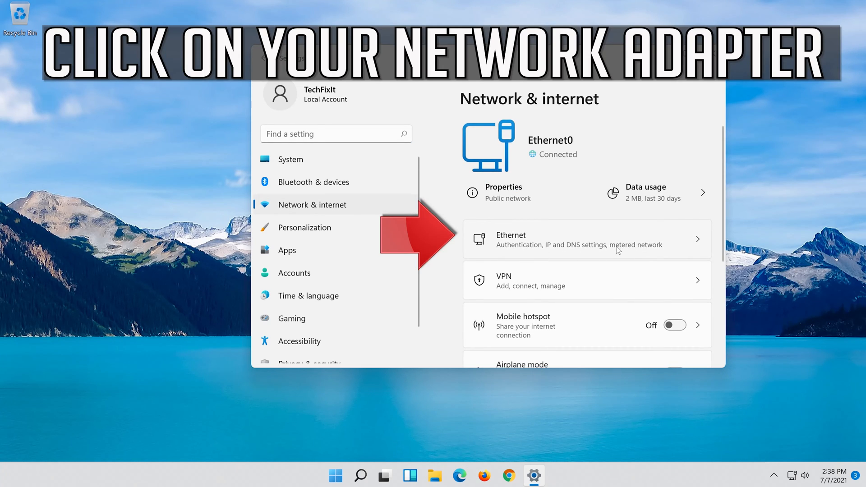
pyautogui.click(586, 239)
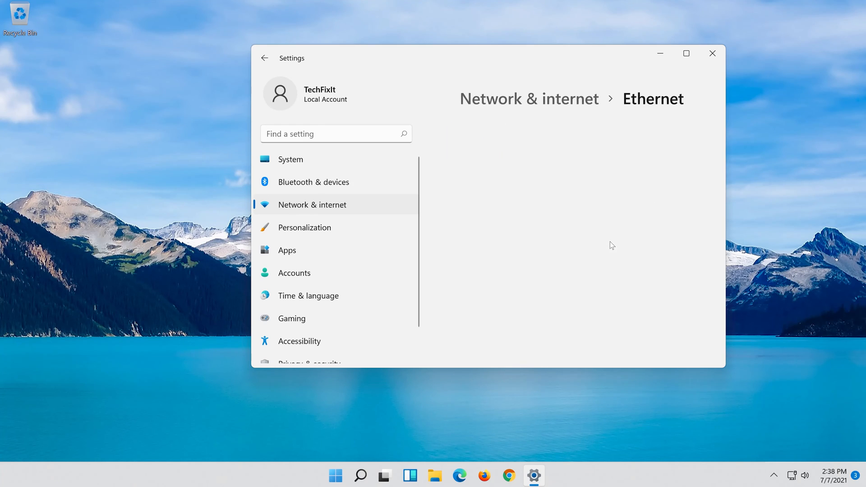
pyautogui.scroll(-3)
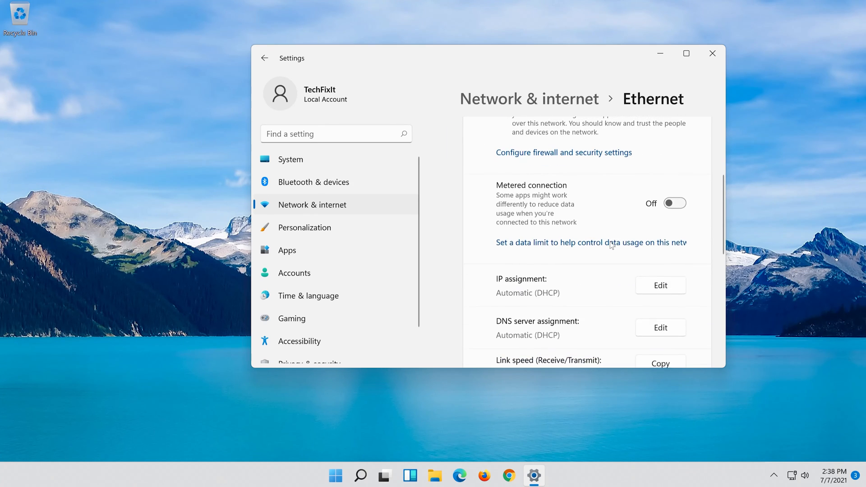
pyautogui.scroll(-3)
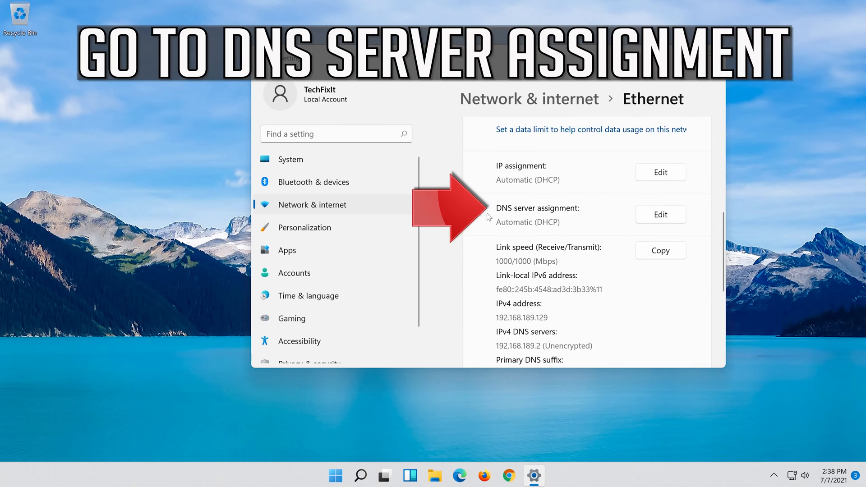
pyautogui.moveTo(556, 215)
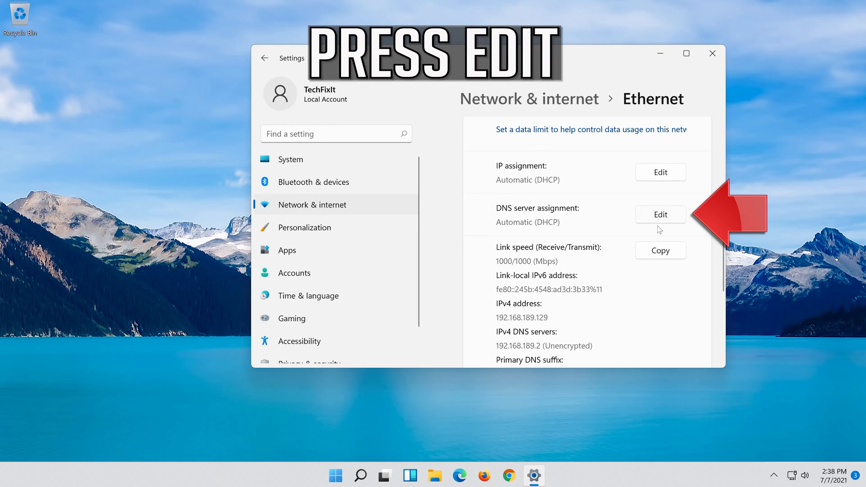
# Edit the Ethernet DNS server assignment, switching it to Manual with IPv4 on.
pyautogui.click(660, 215)
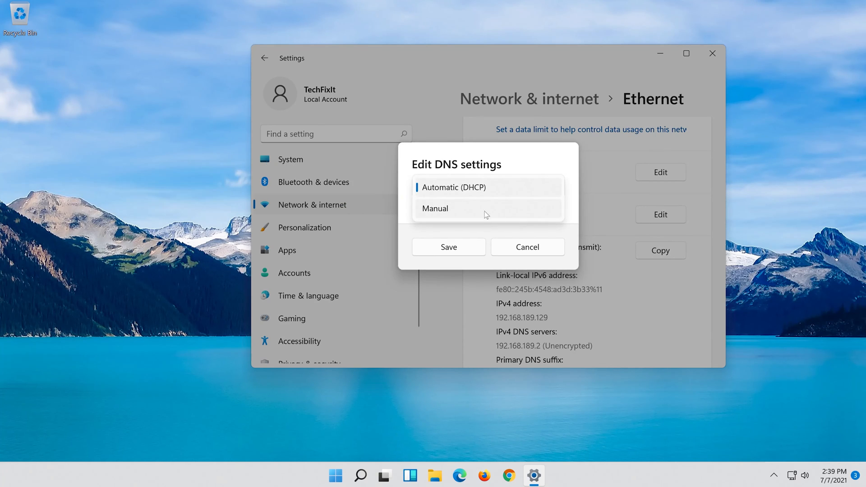
pyautogui.click(435, 208)
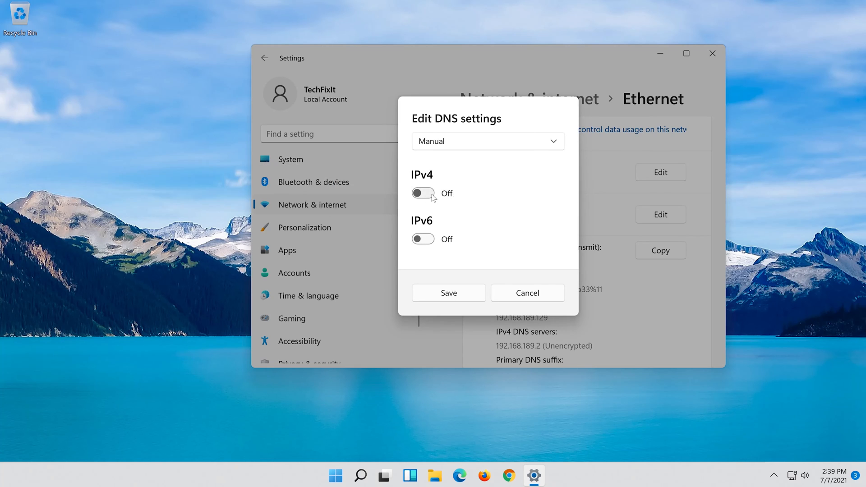
pyautogui.click(422, 192)
pyautogui.write('8.8.8.8')
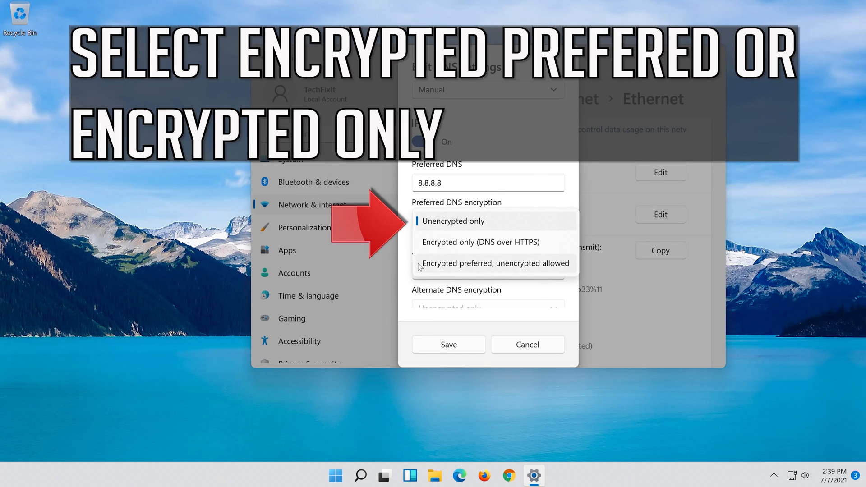
pyautogui.moveTo(533, 265)
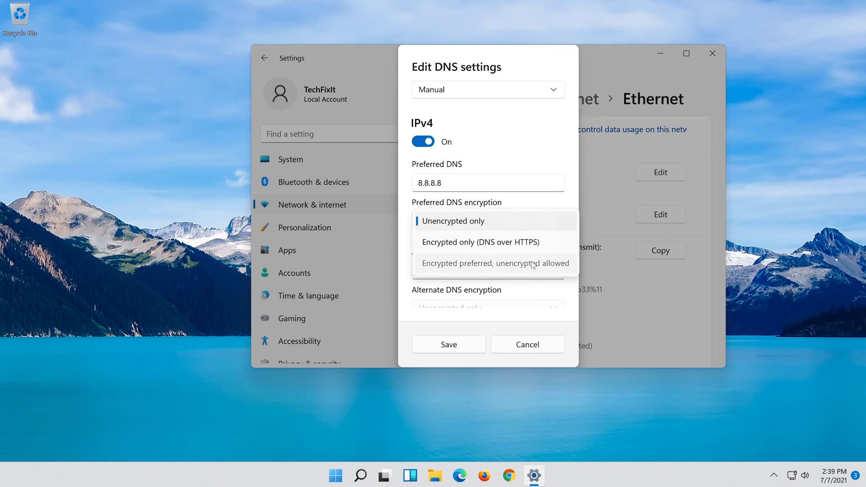
# Enter 8.8.4.4 as alternate DNS; set both servers to 'Encrypted preferred, unencrypted allowed'.
pyautogui.click(495, 263)
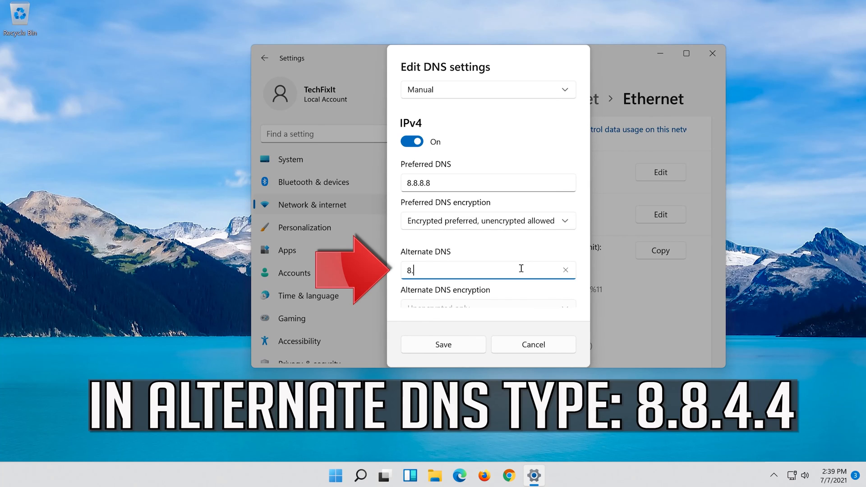
pyautogui.write('8.')
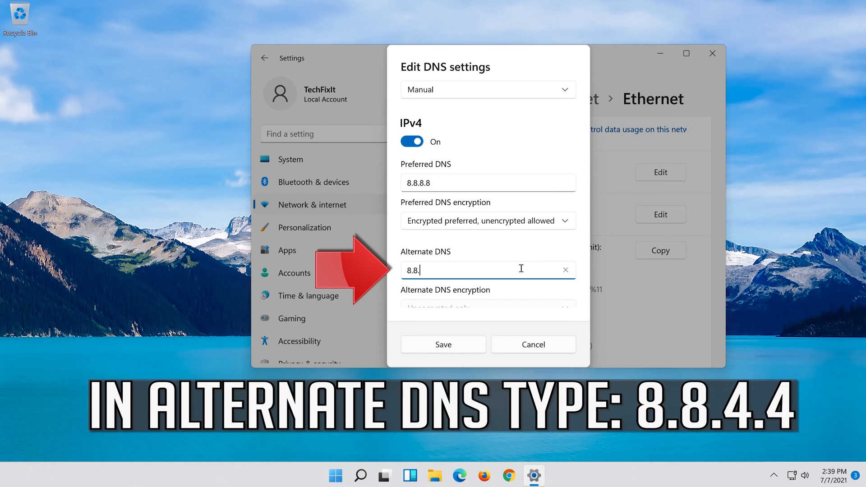
pyautogui.write('4.4')
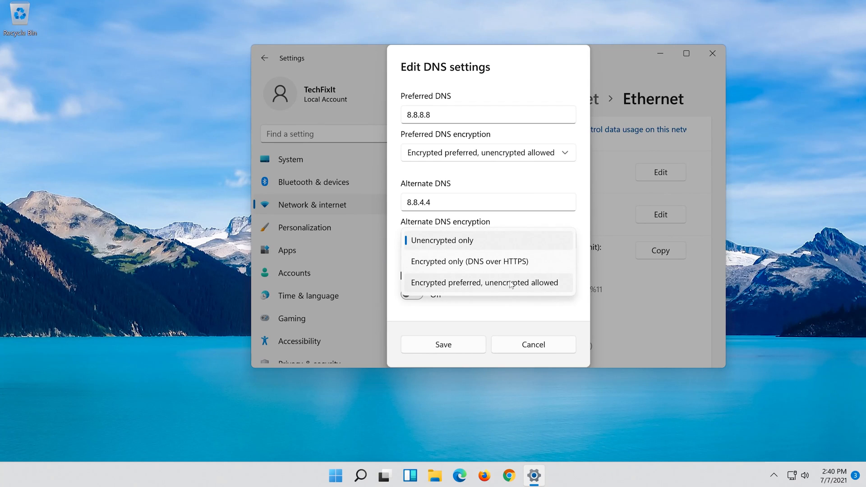
pyautogui.click(485, 283)
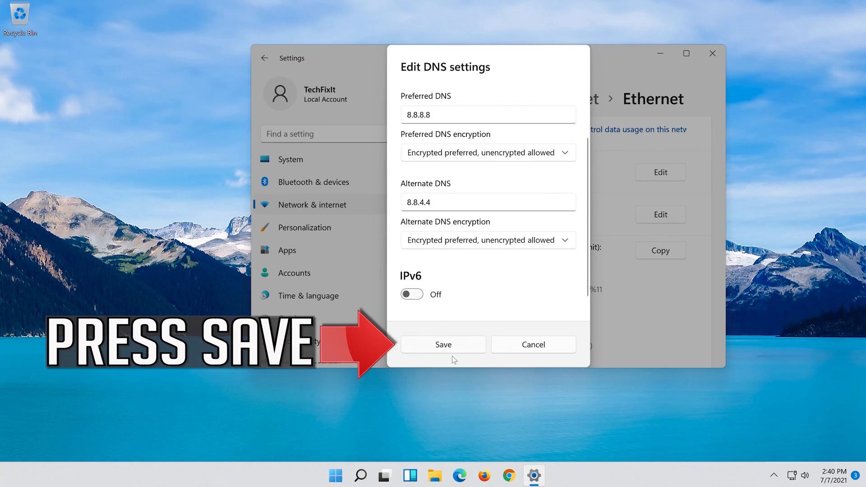